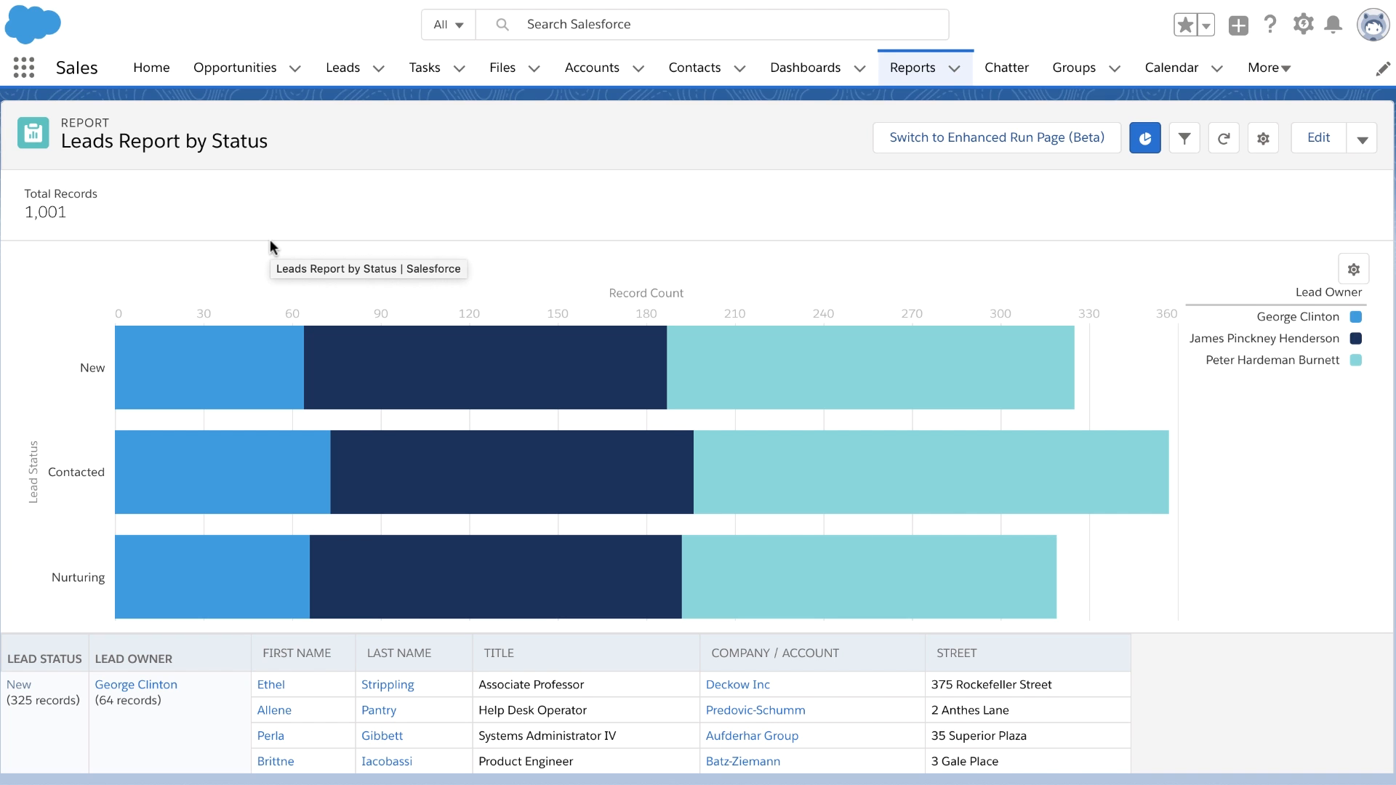
pyautogui.moveTo(272, 247)
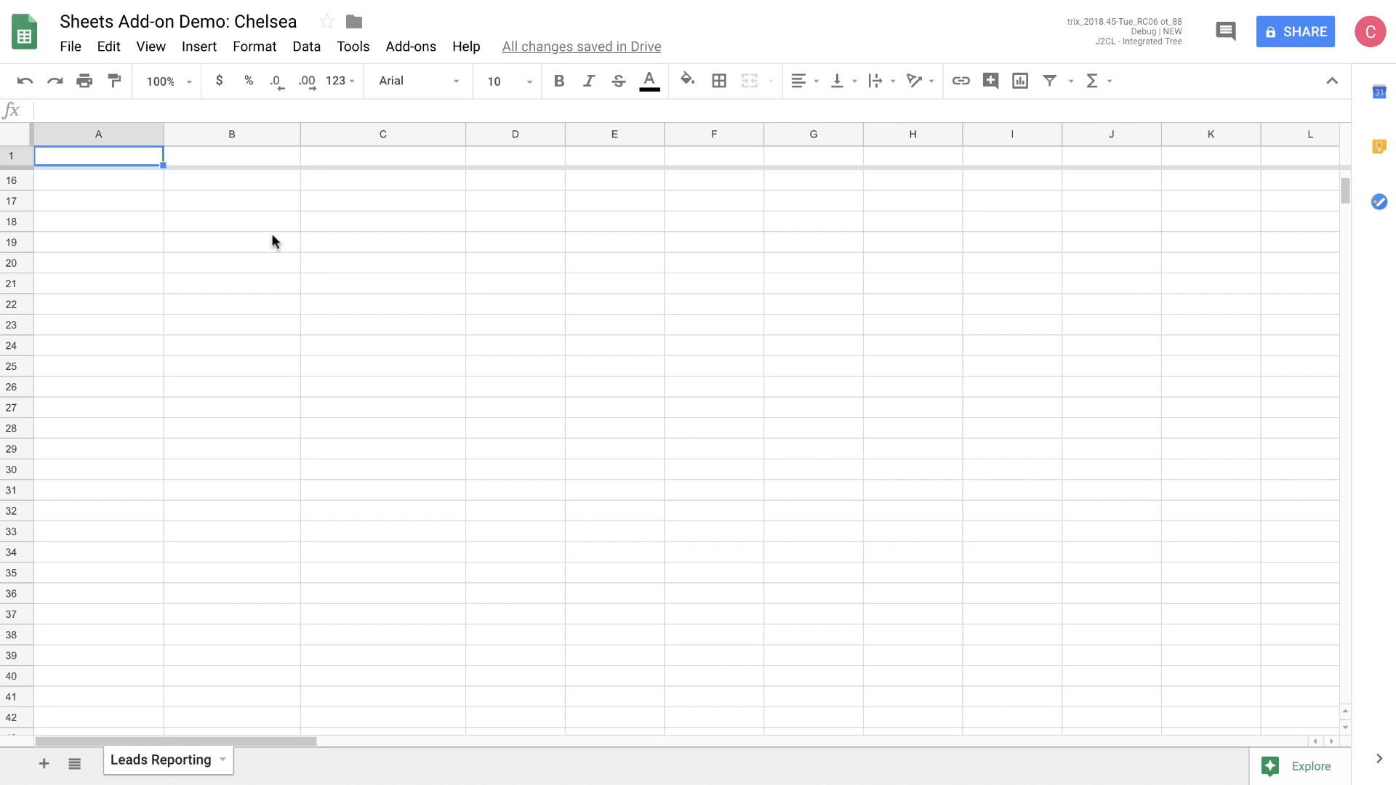
# Step: Launch the Data connector for Salesforce from the Add-ons menu
pyautogui.click(410, 47)
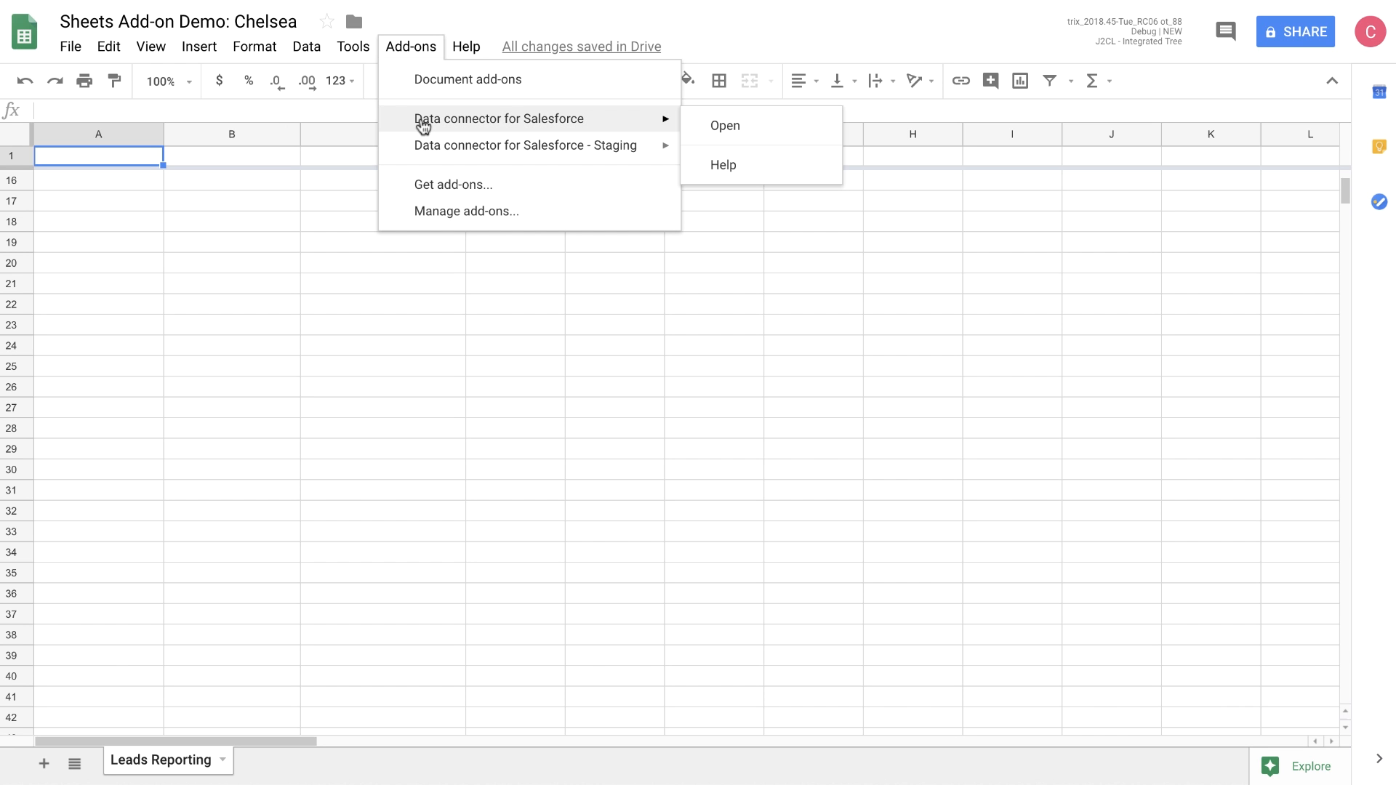
pyautogui.moveTo(458, 185)
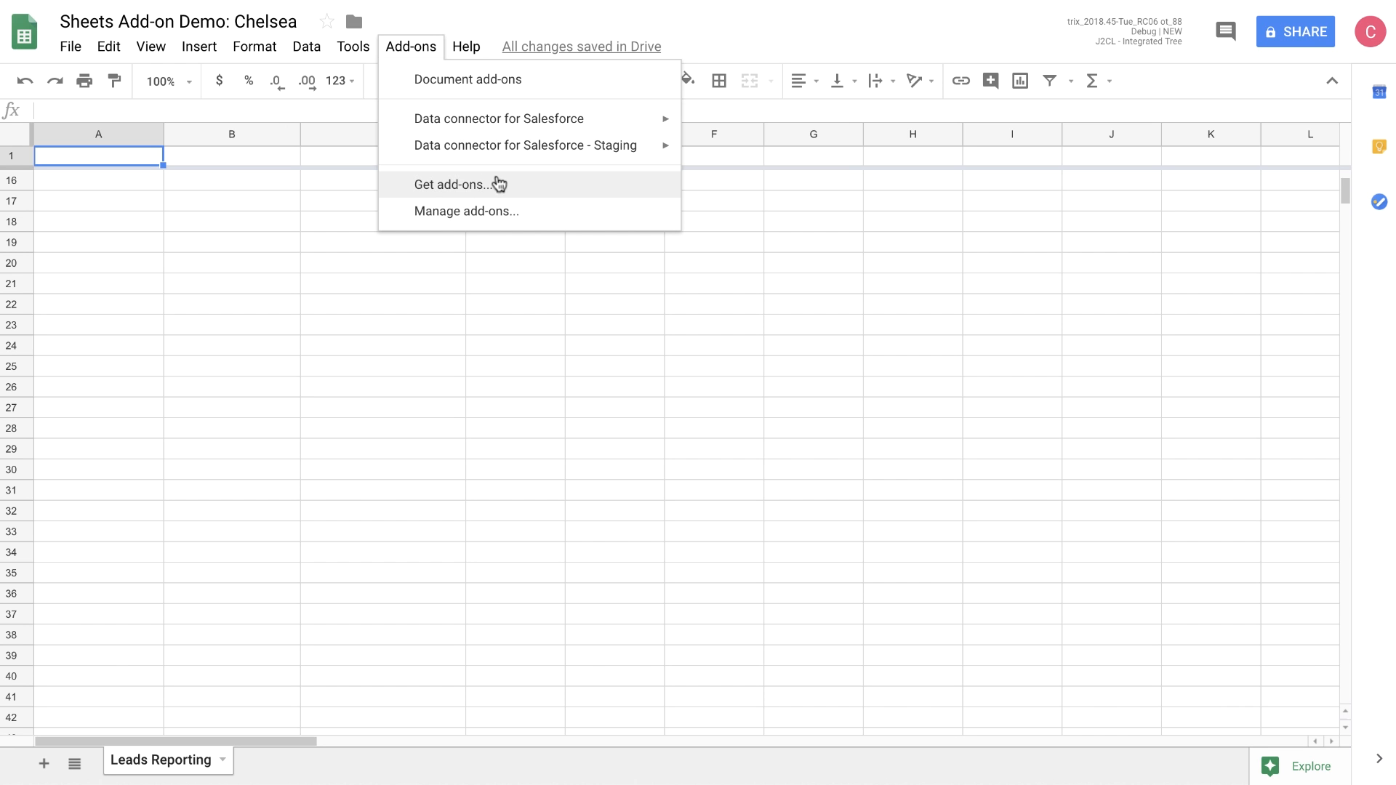
pyautogui.moveTo(499, 118)
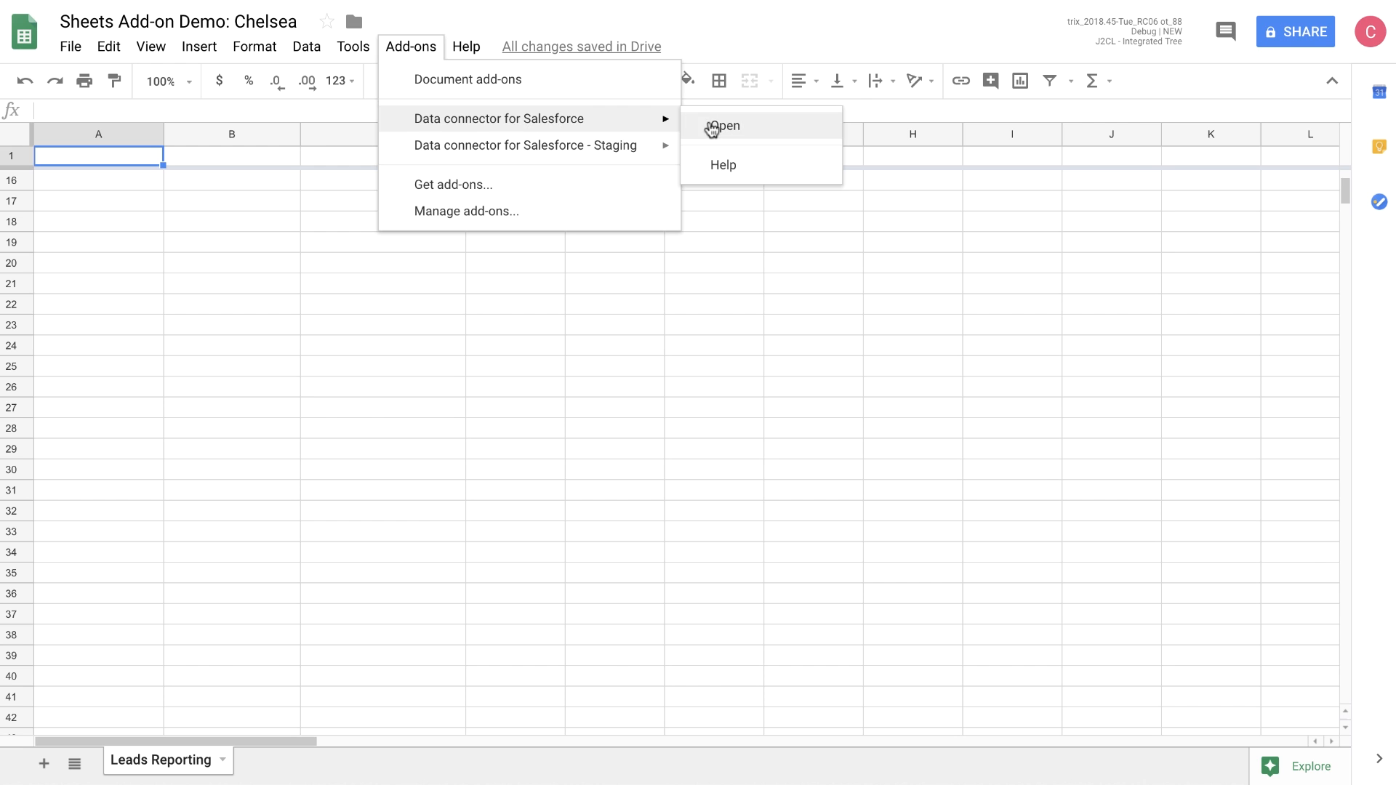
pyautogui.click(727, 125)
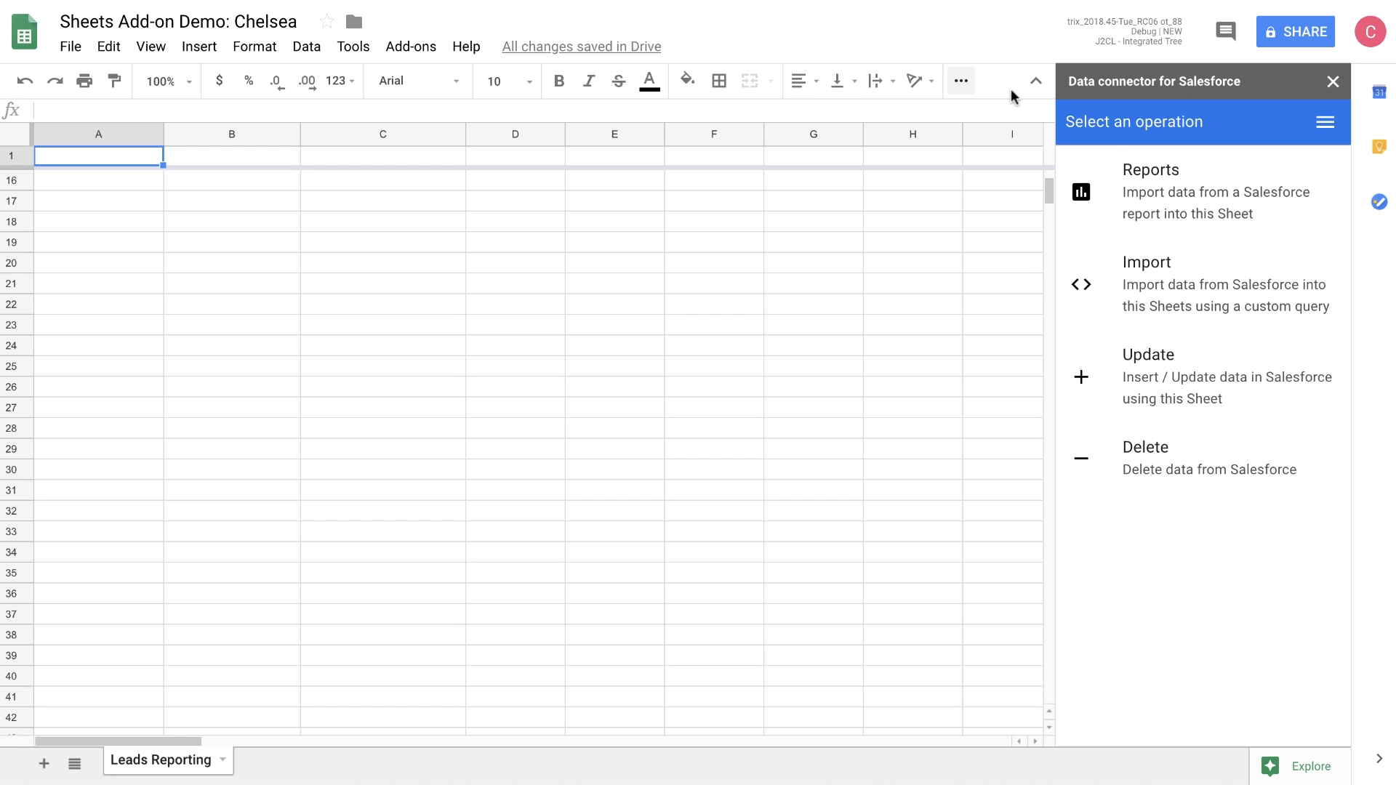
# Step: Import the Leads Report by Status (Row Level) report, replacing the sheet's existing data
pyautogui.click(1149, 192)
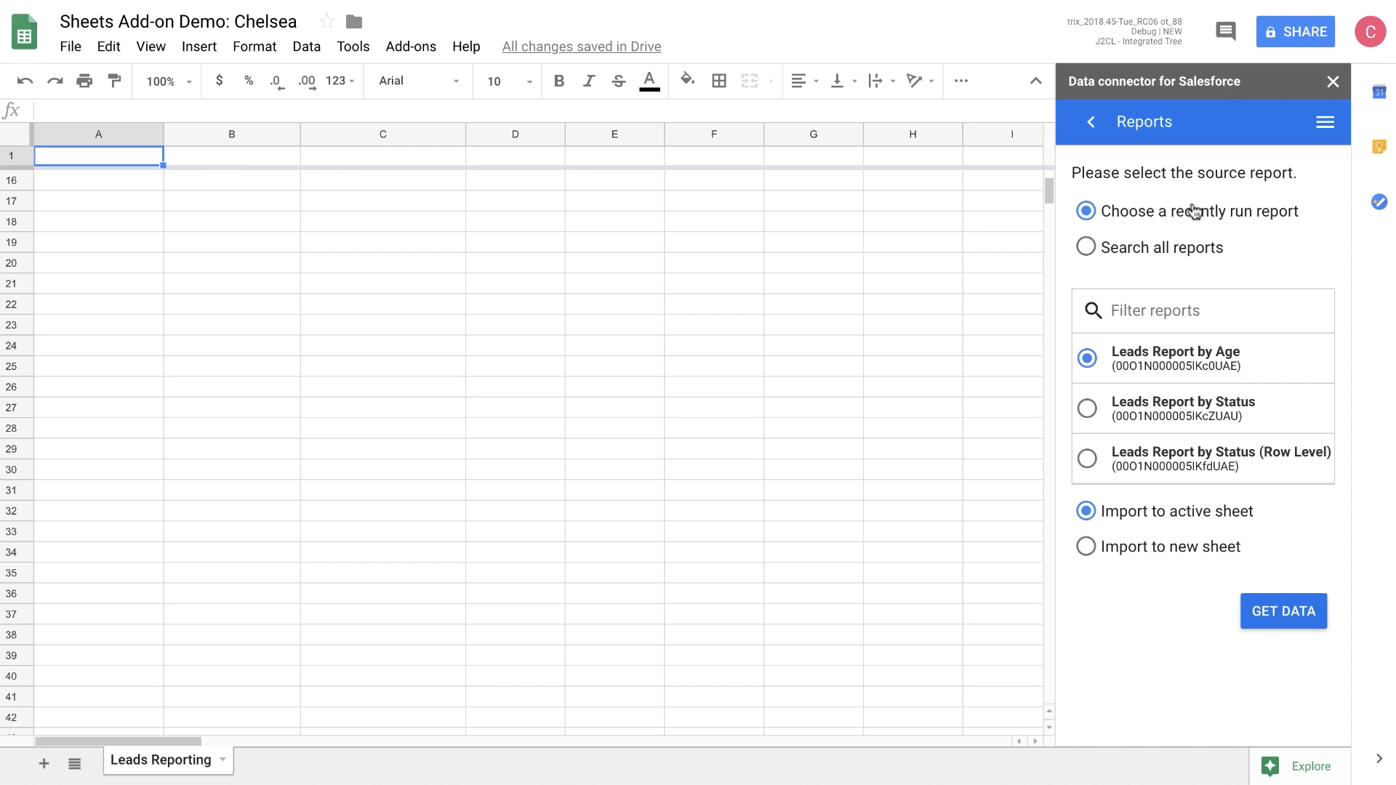
pyautogui.moveTo(1320, 215)
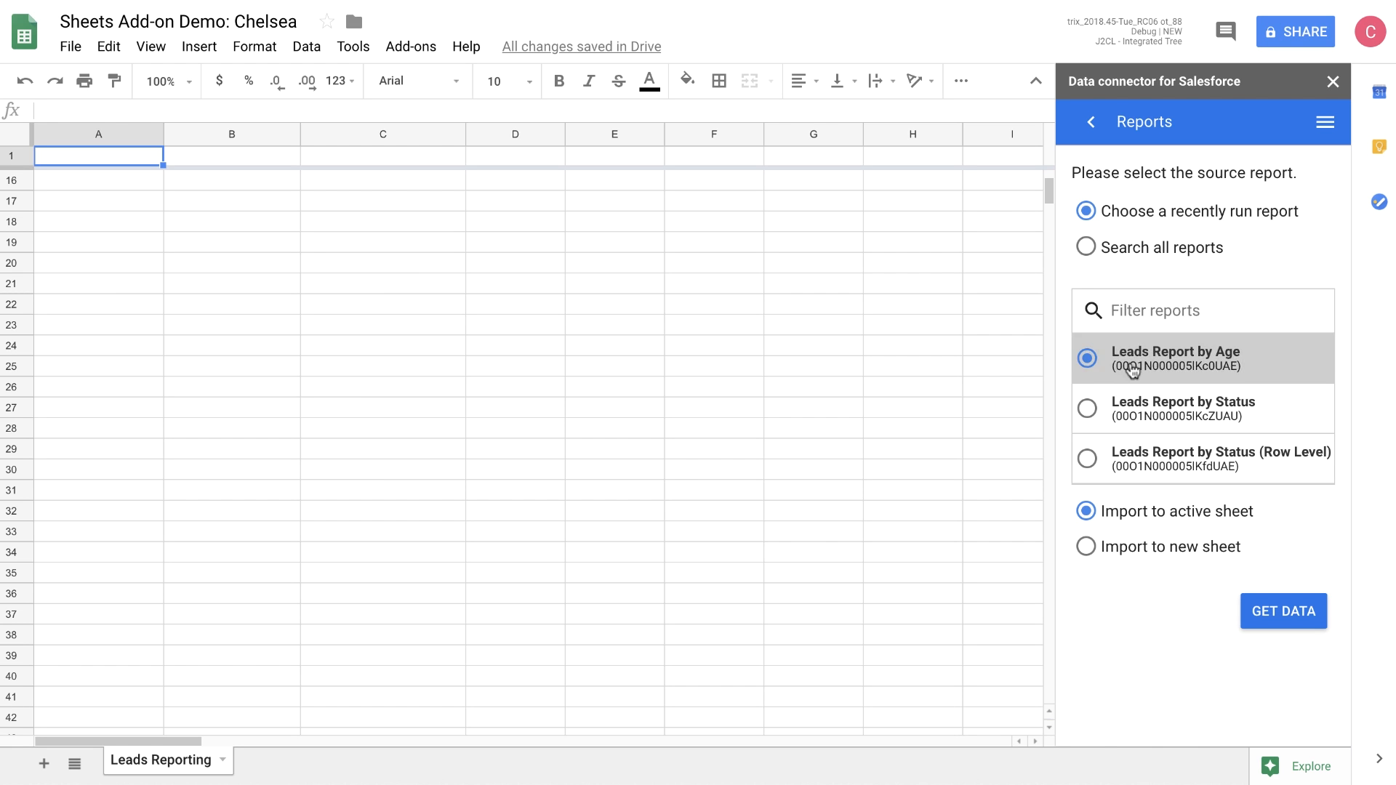
pyautogui.click(1088, 458)
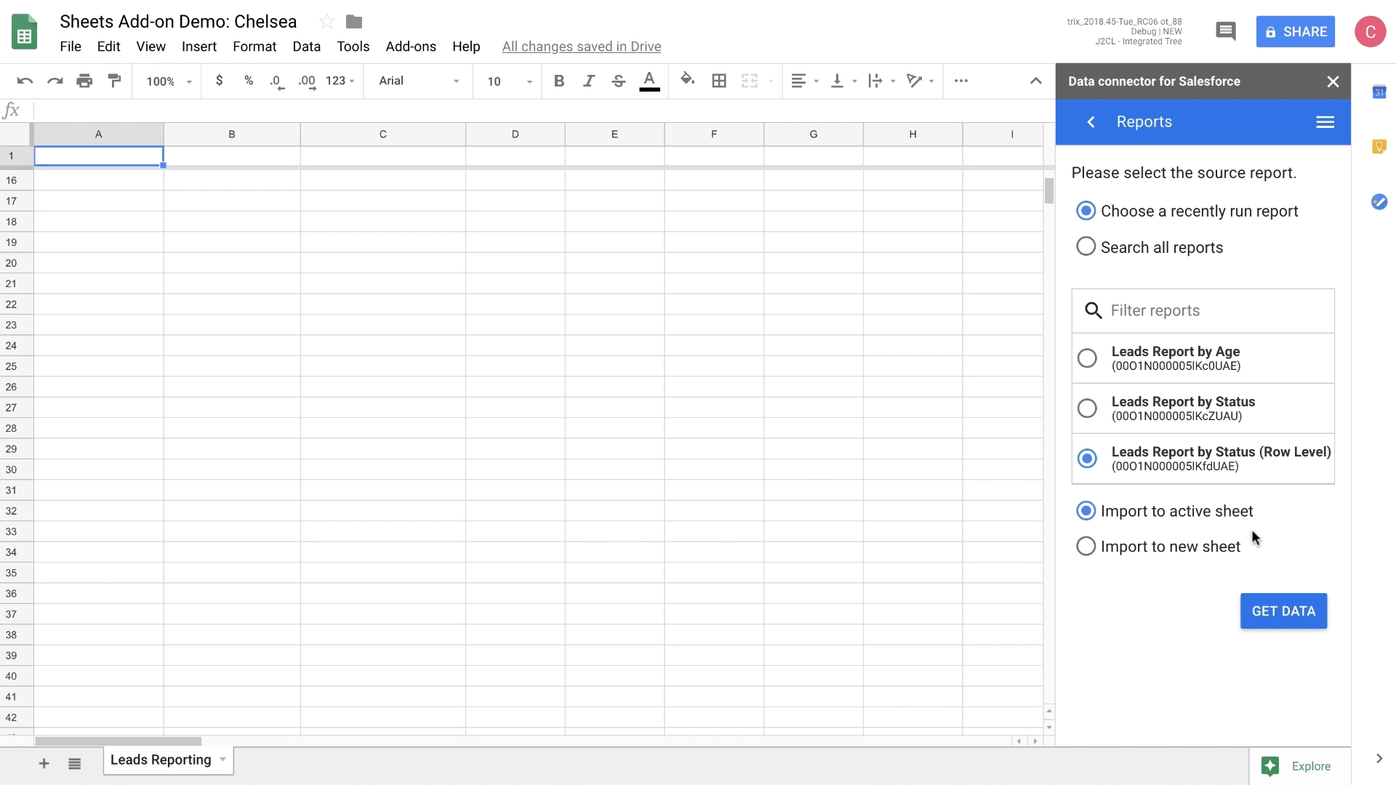
pyautogui.click(1282, 613)
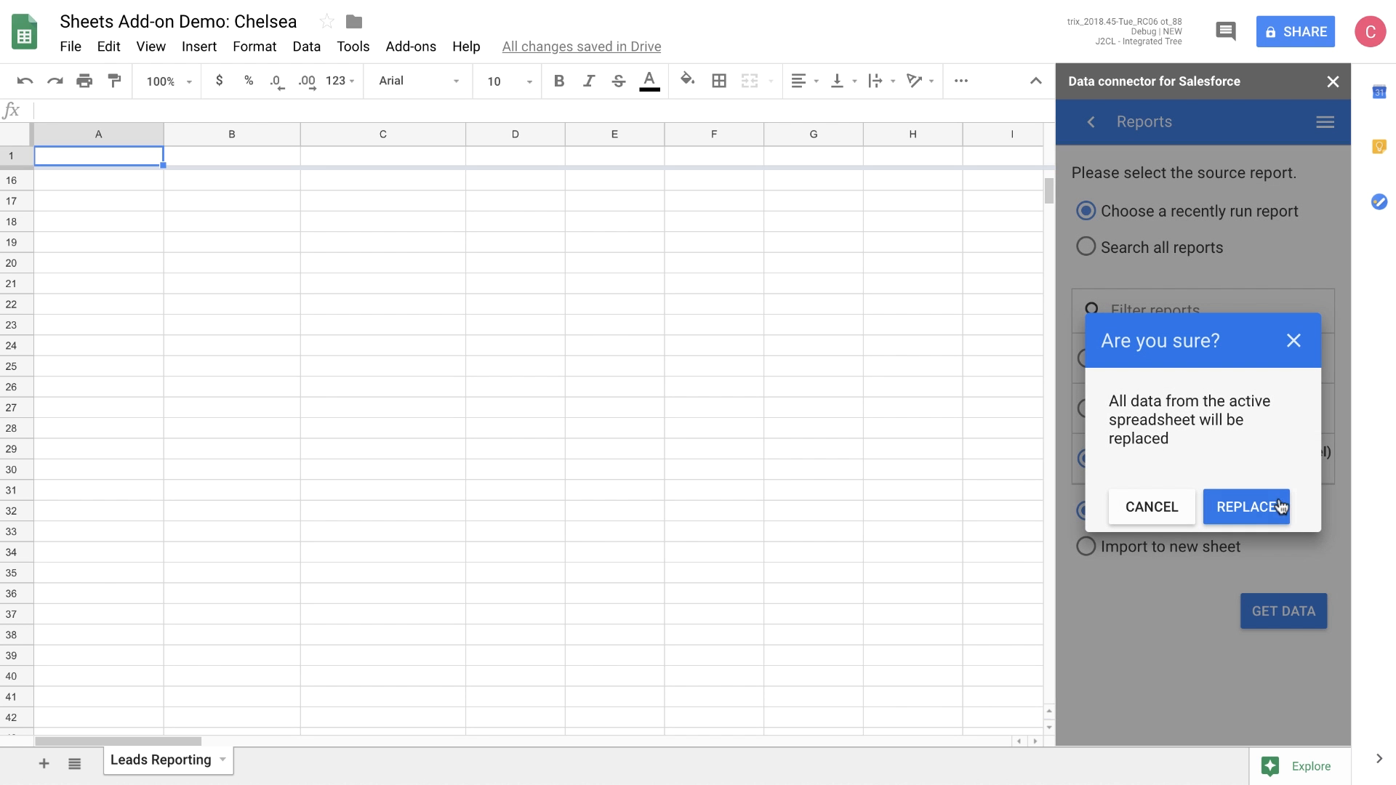
pyautogui.click(1248, 506)
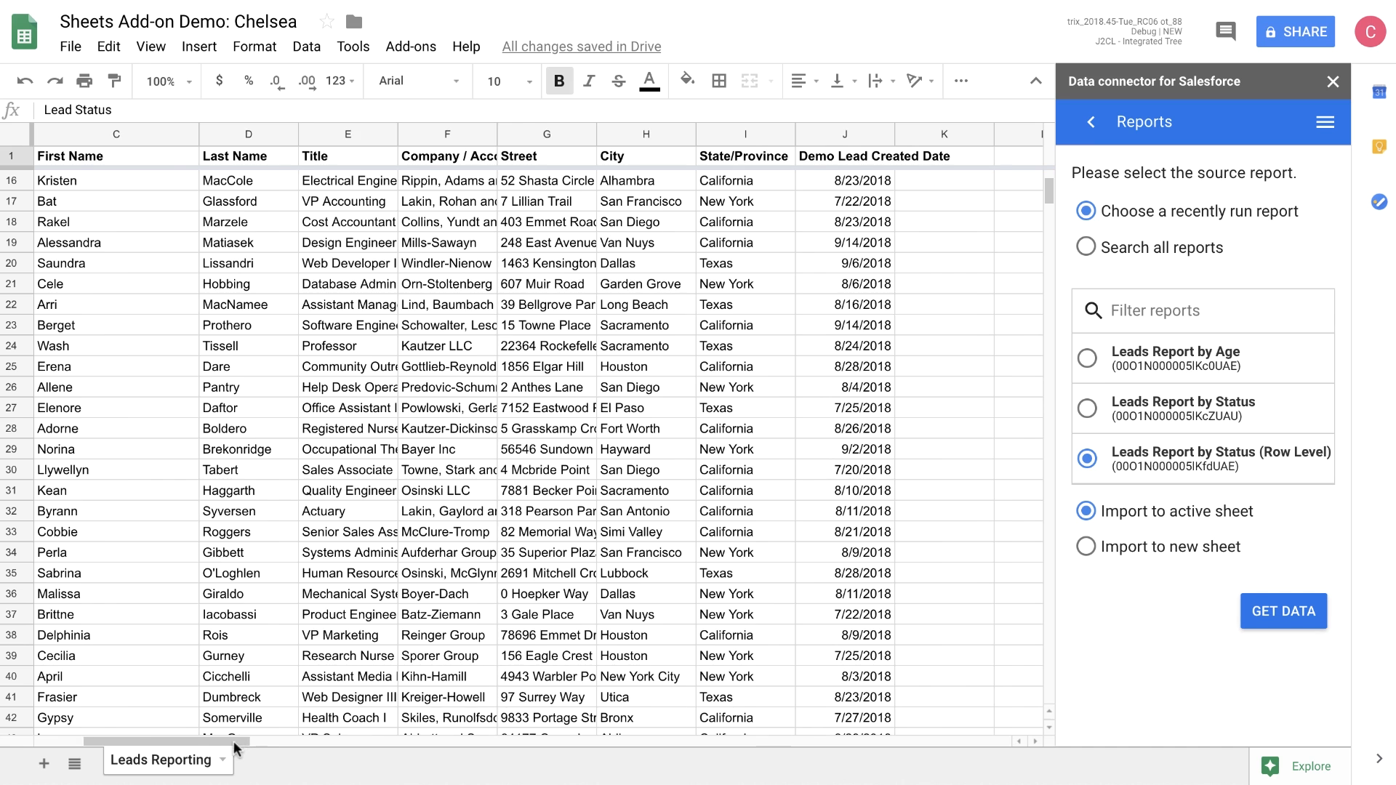
# Step: Review the imported lead columns and switch the connector to a custom Import
pyautogui.click(1283, 611)
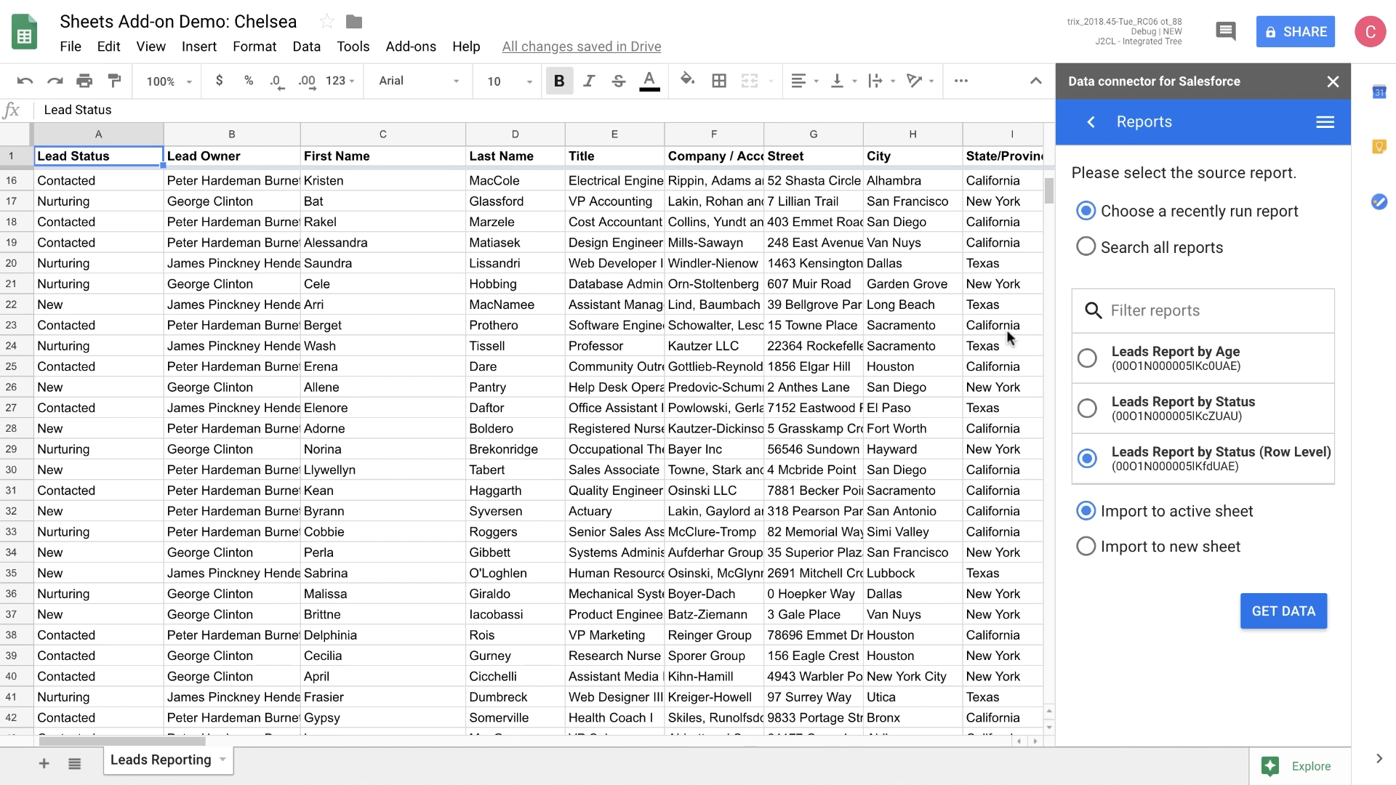
pyautogui.click(1282, 613)
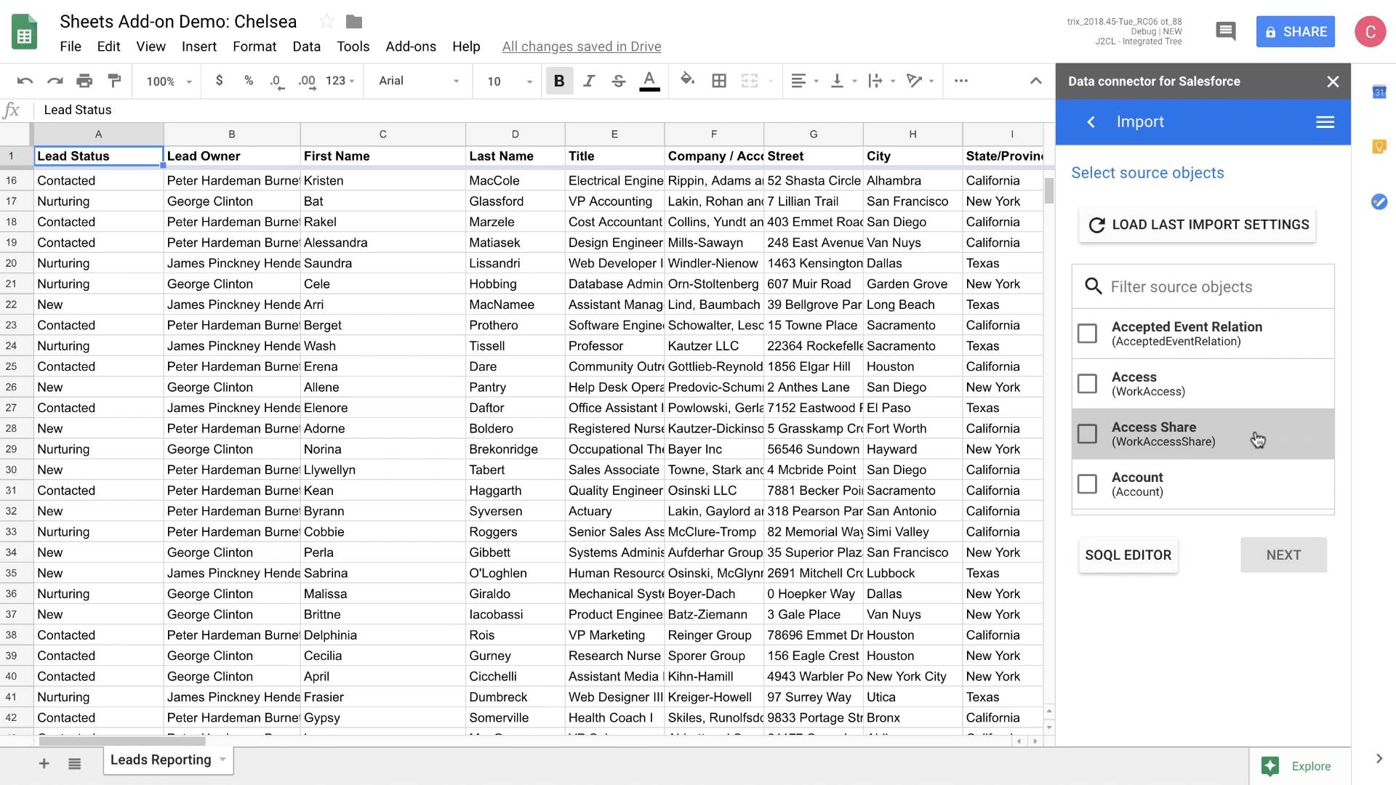
# Step: Filter for 'lead', choose Lead as the source object and continue to its fields
pyautogui.scroll(-3)
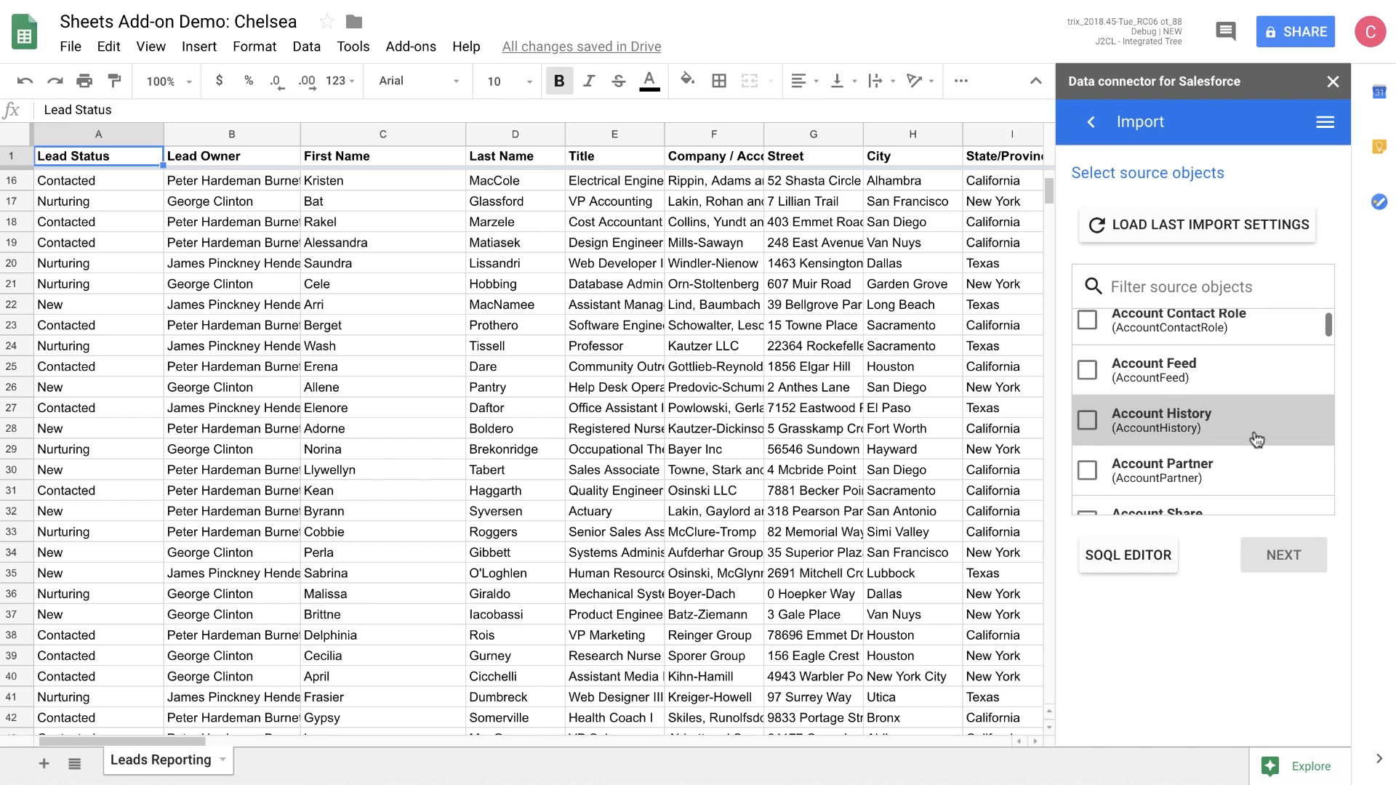
pyautogui.scroll(3)
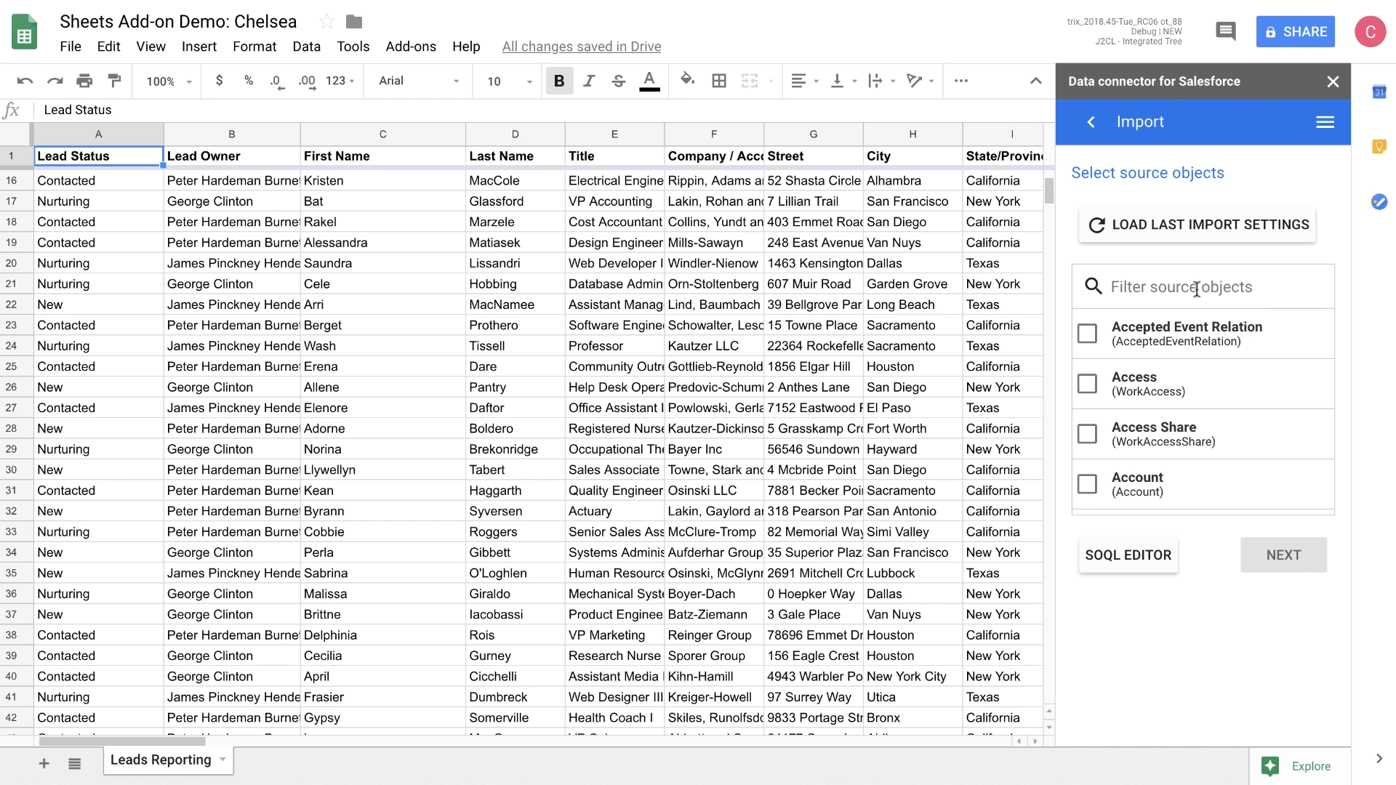
pyautogui.write('lea')
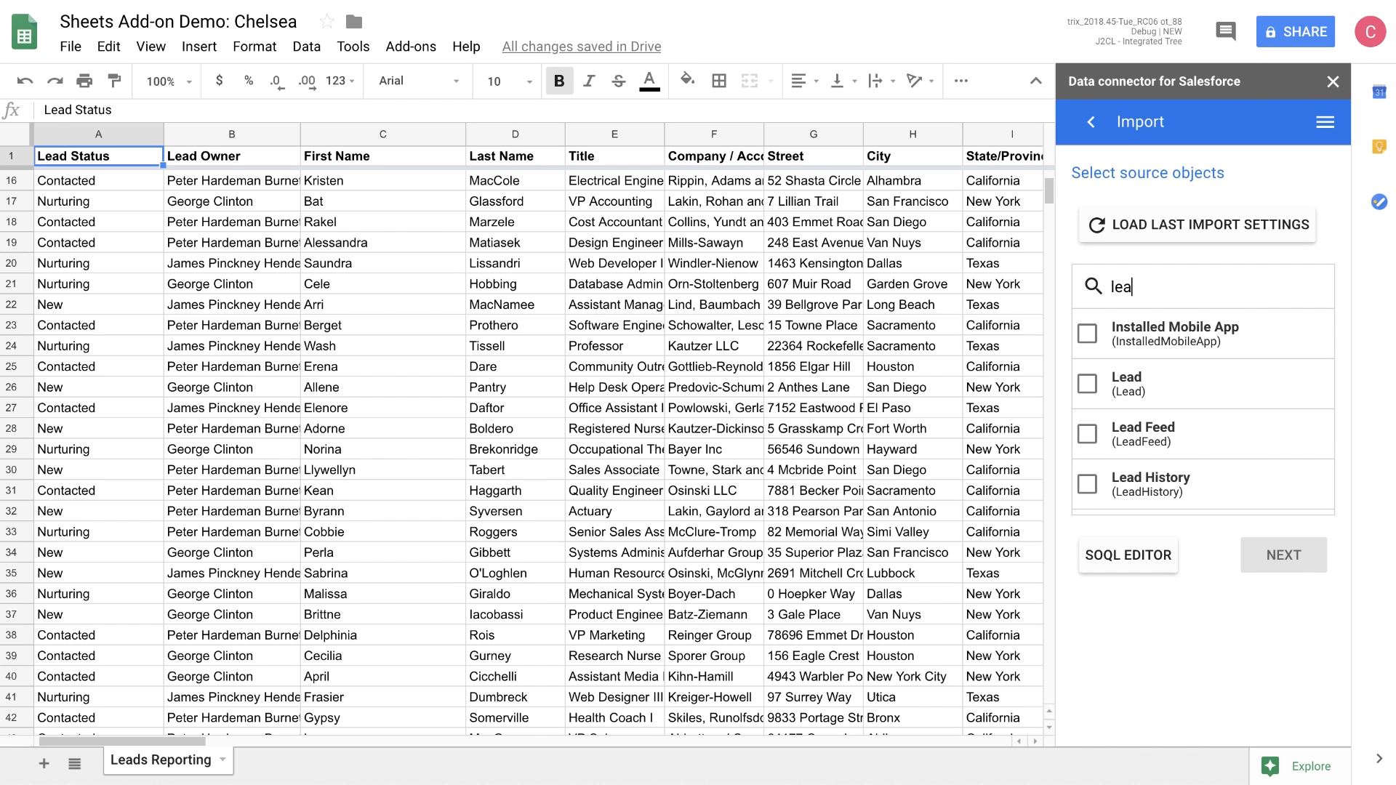
pyautogui.write('d')
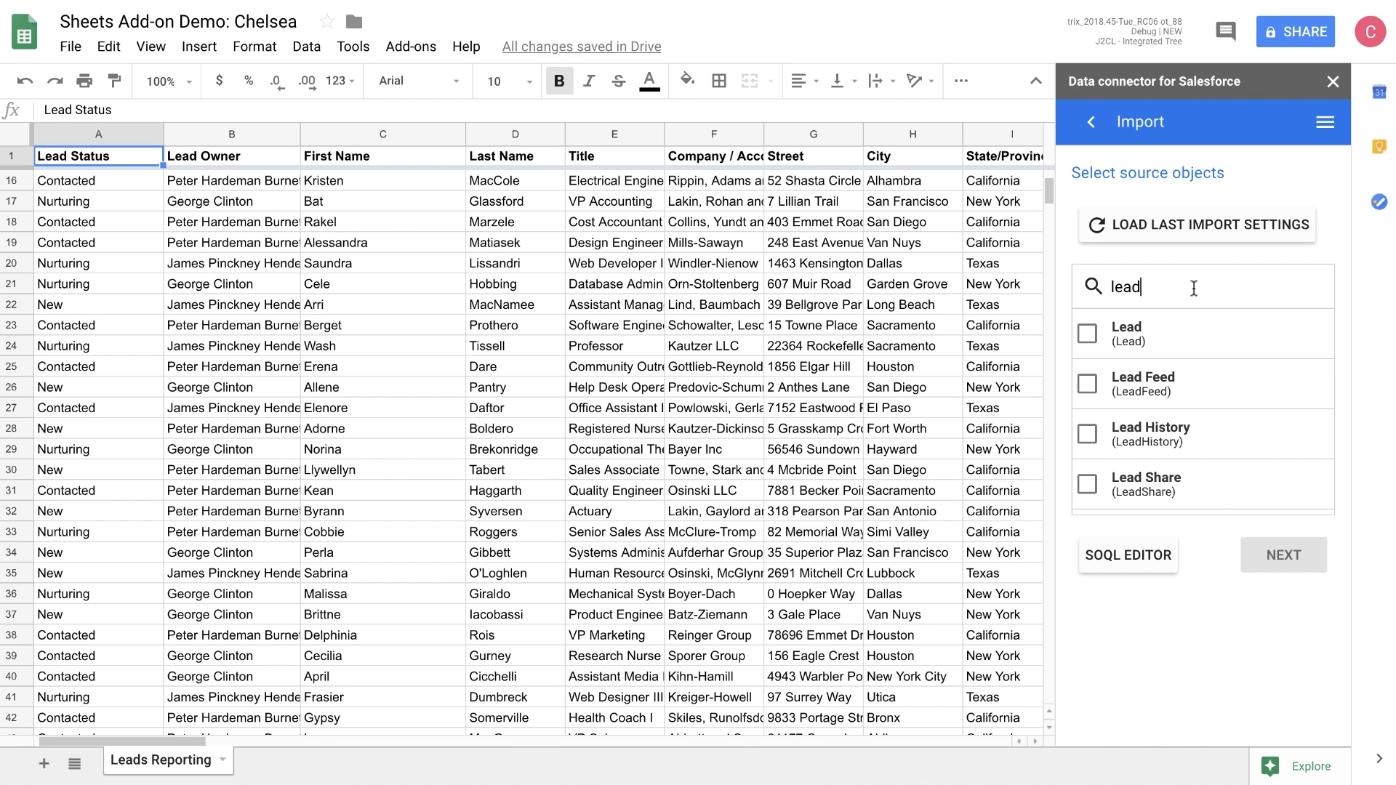
pyautogui.click(1086, 333)
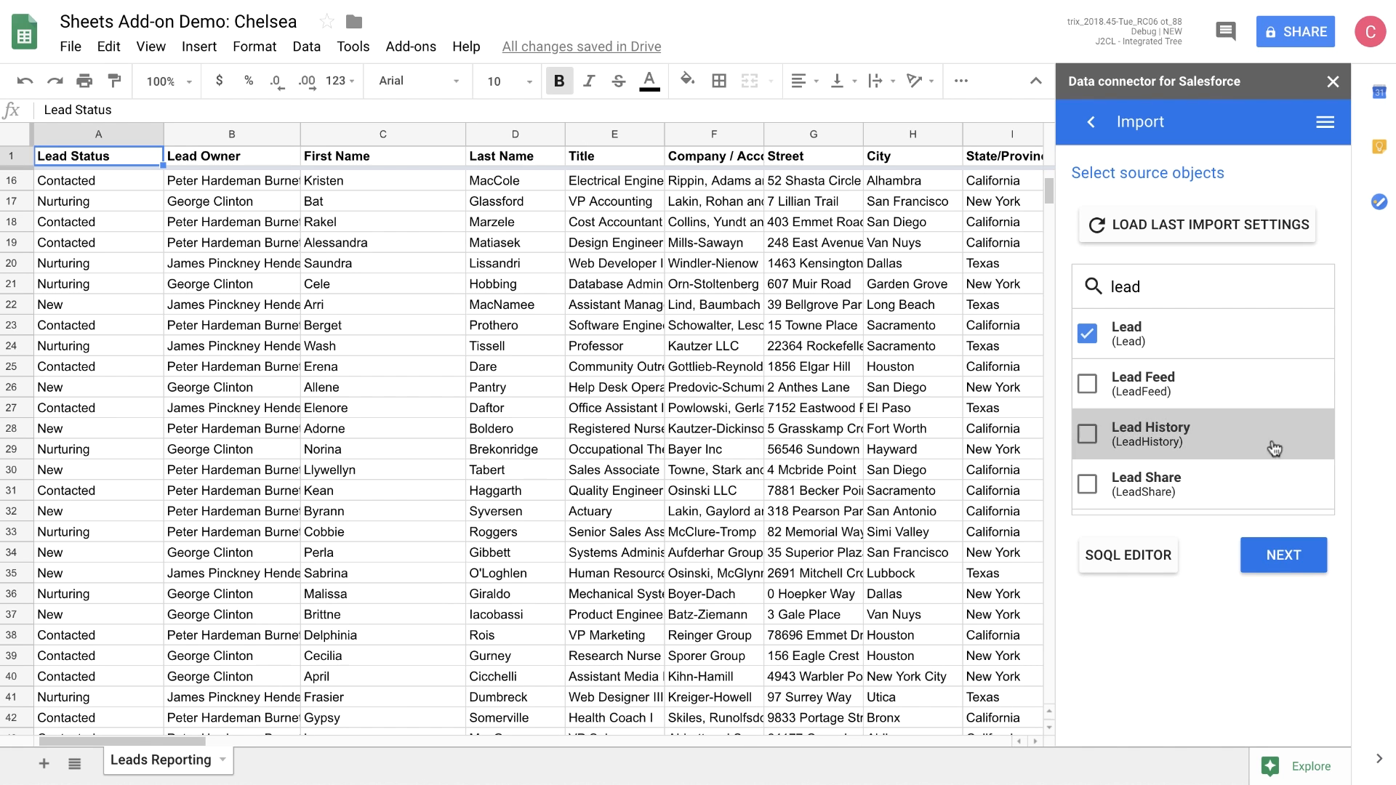
pyautogui.moveTo(1236, 237)
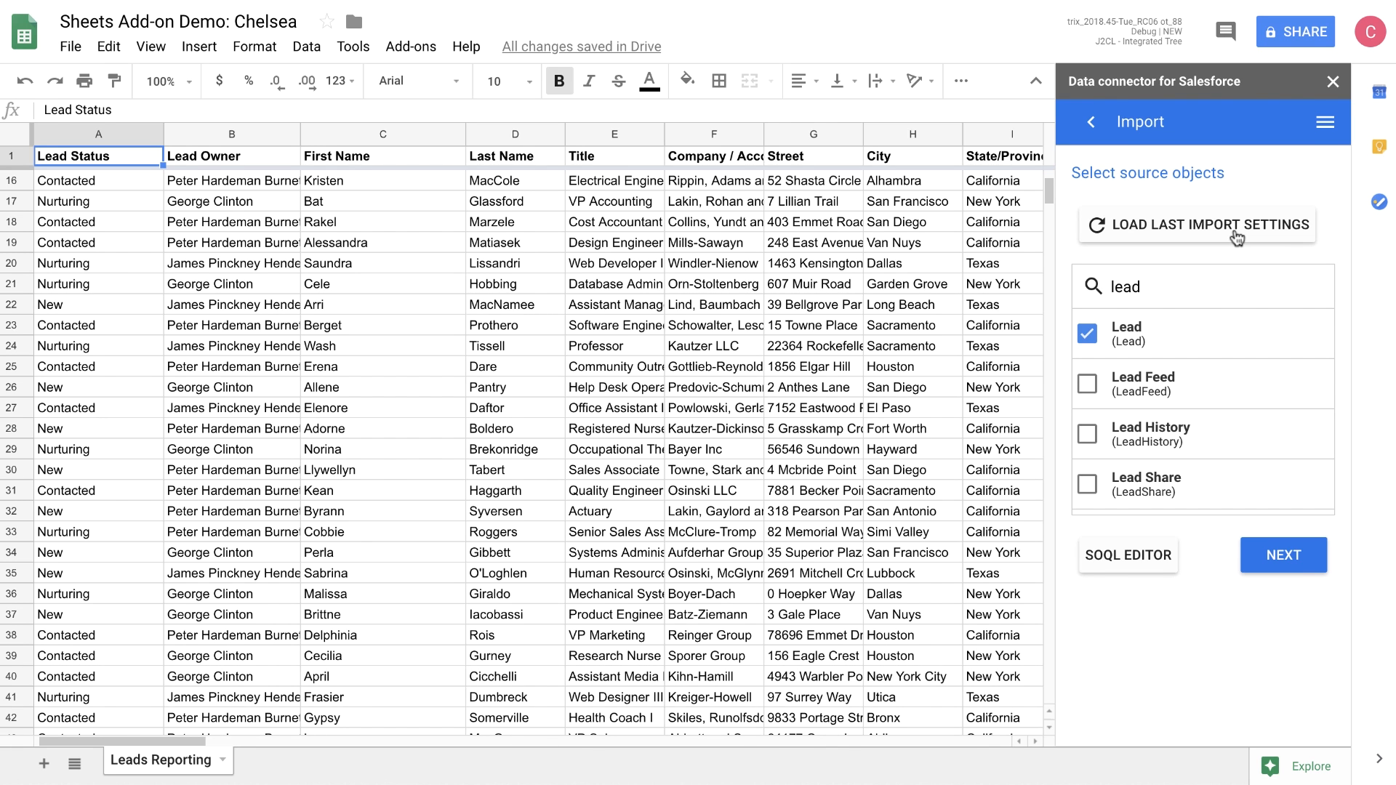
pyautogui.moveTo(1374, 399)
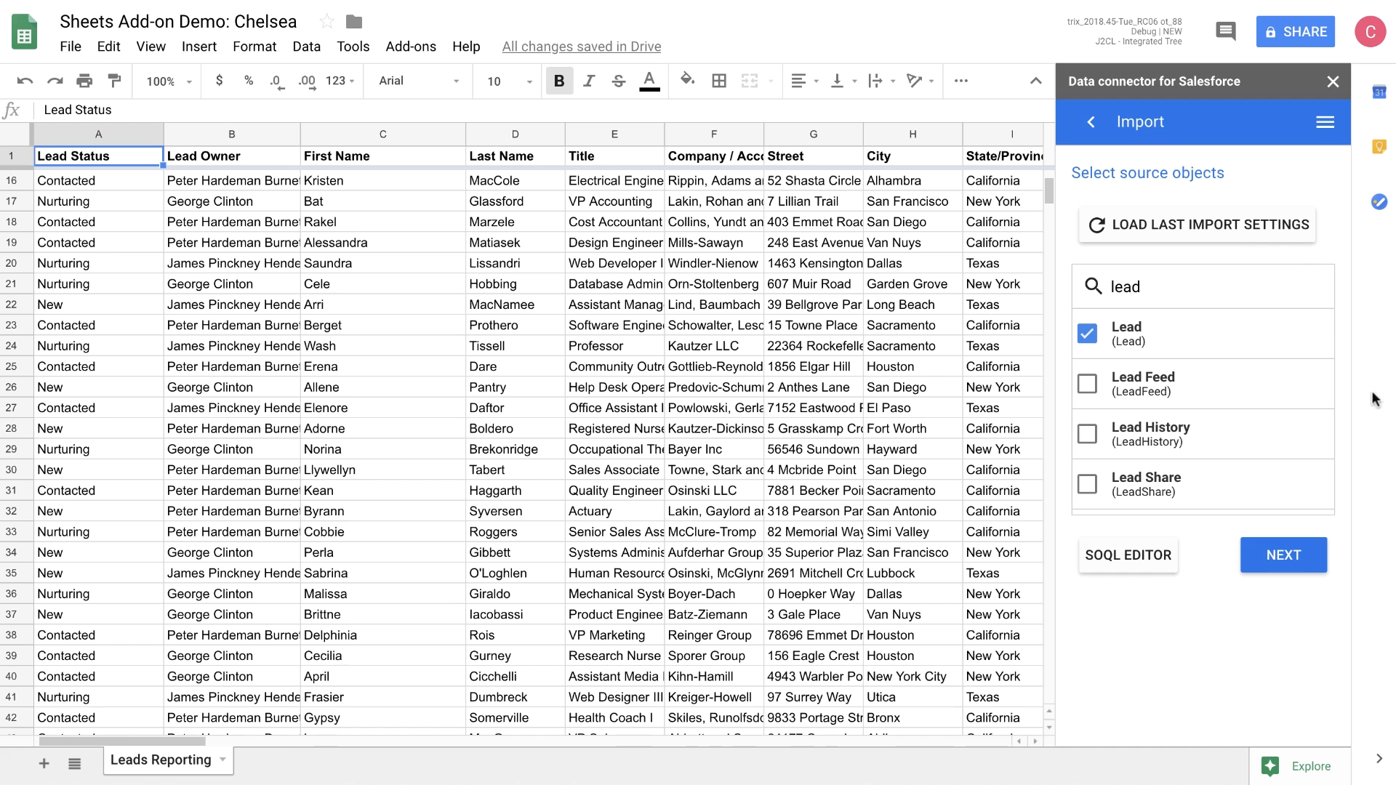
pyautogui.click(1282, 556)
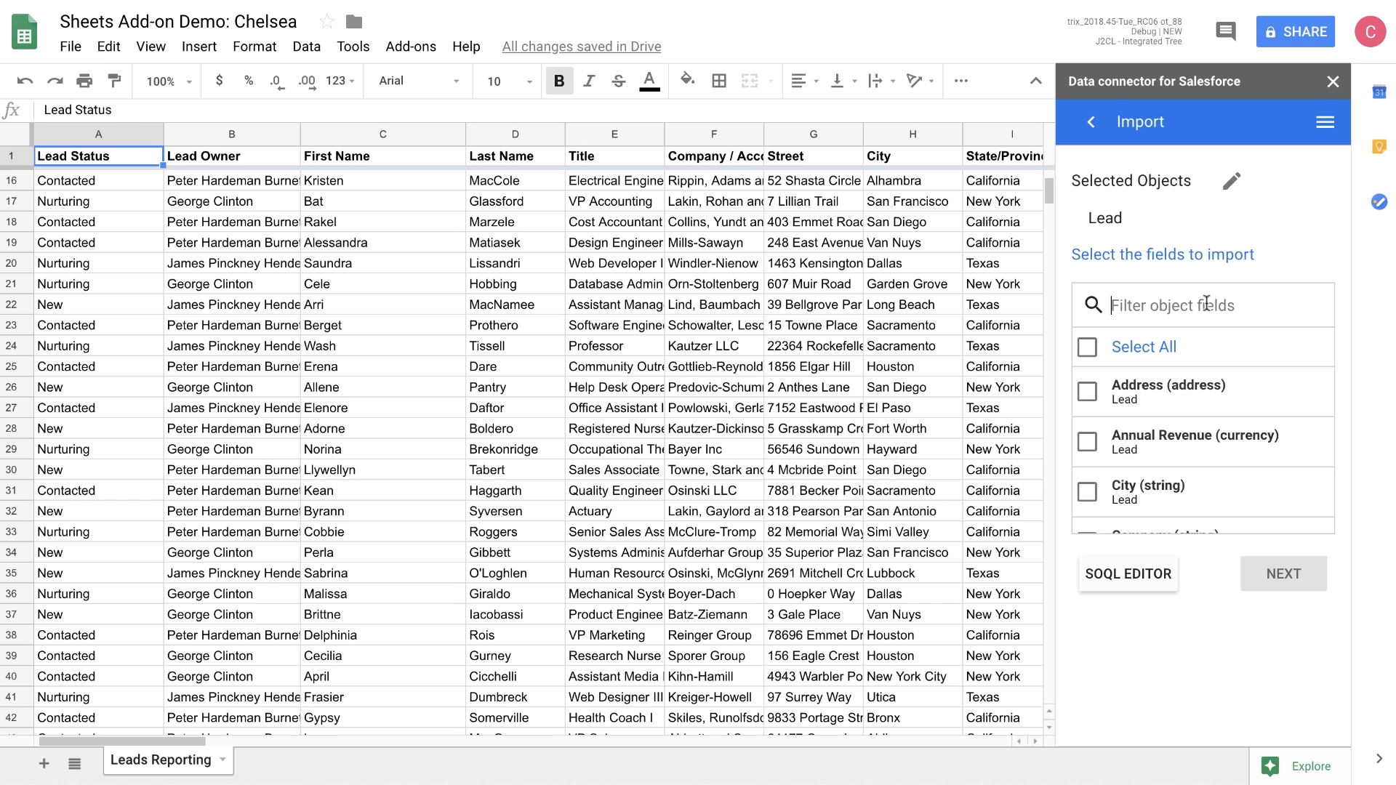
# Step: Select the Lead fields State/Province, Status, Company and Lead ID, then proceed to filtering
pyautogui.write('stat')
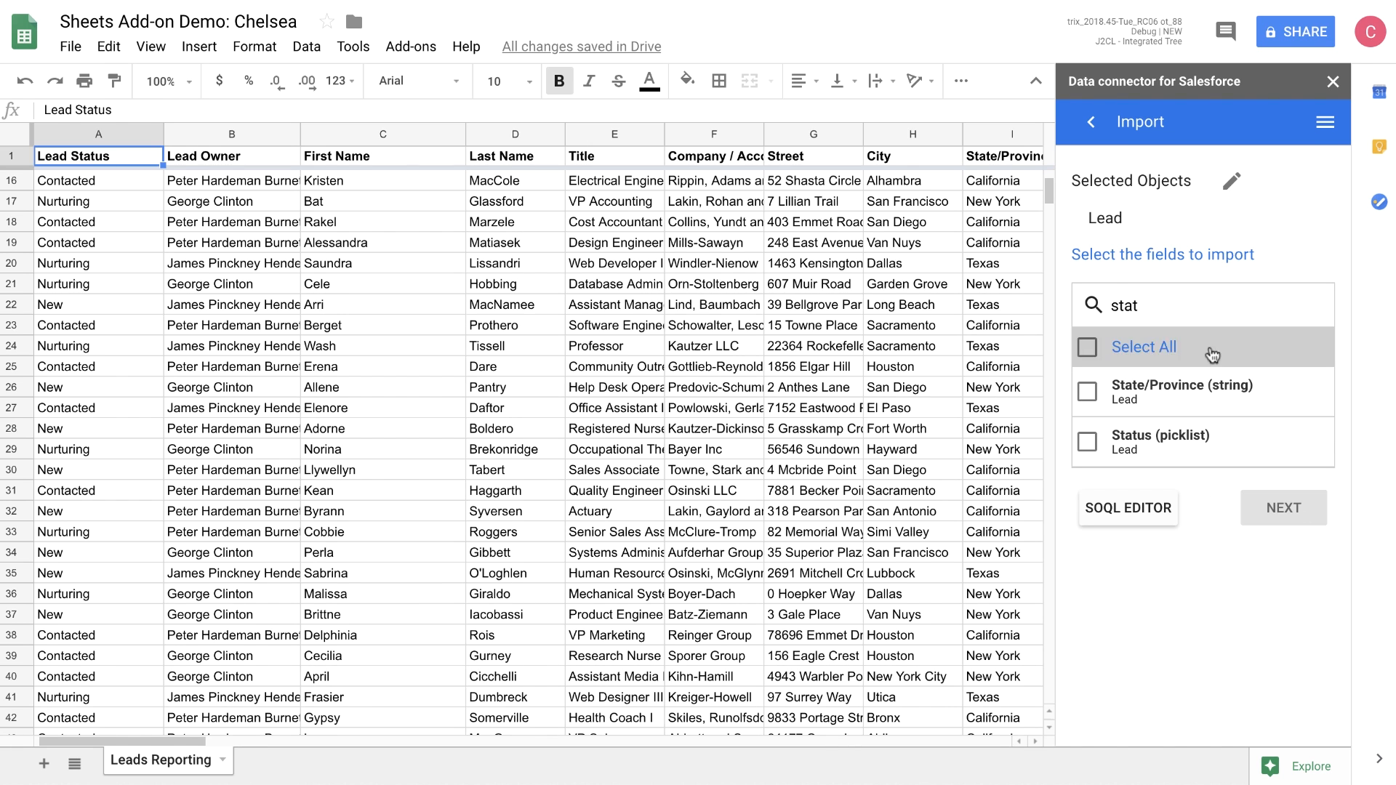
pyautogui.click(1088, 391)
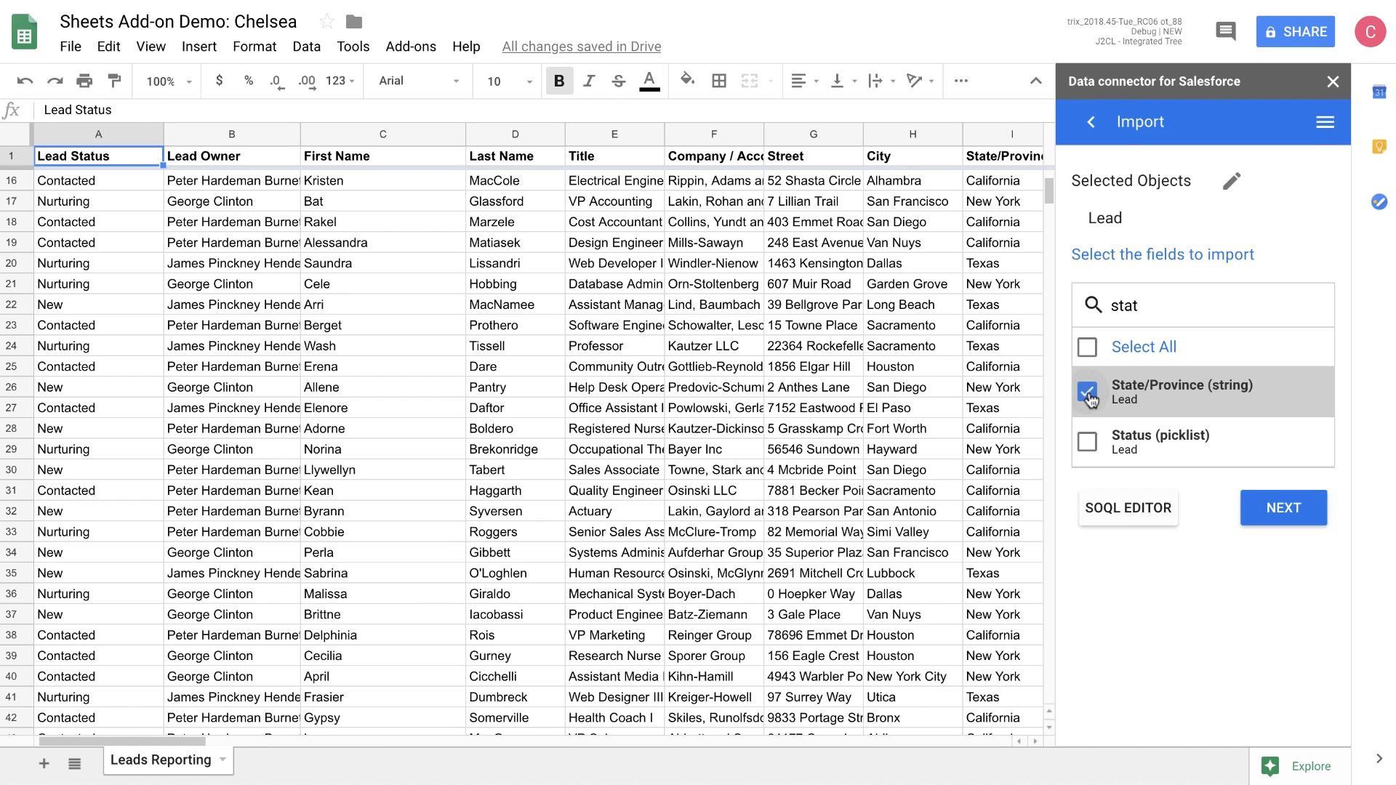
pyautogui.click(1086, 442)
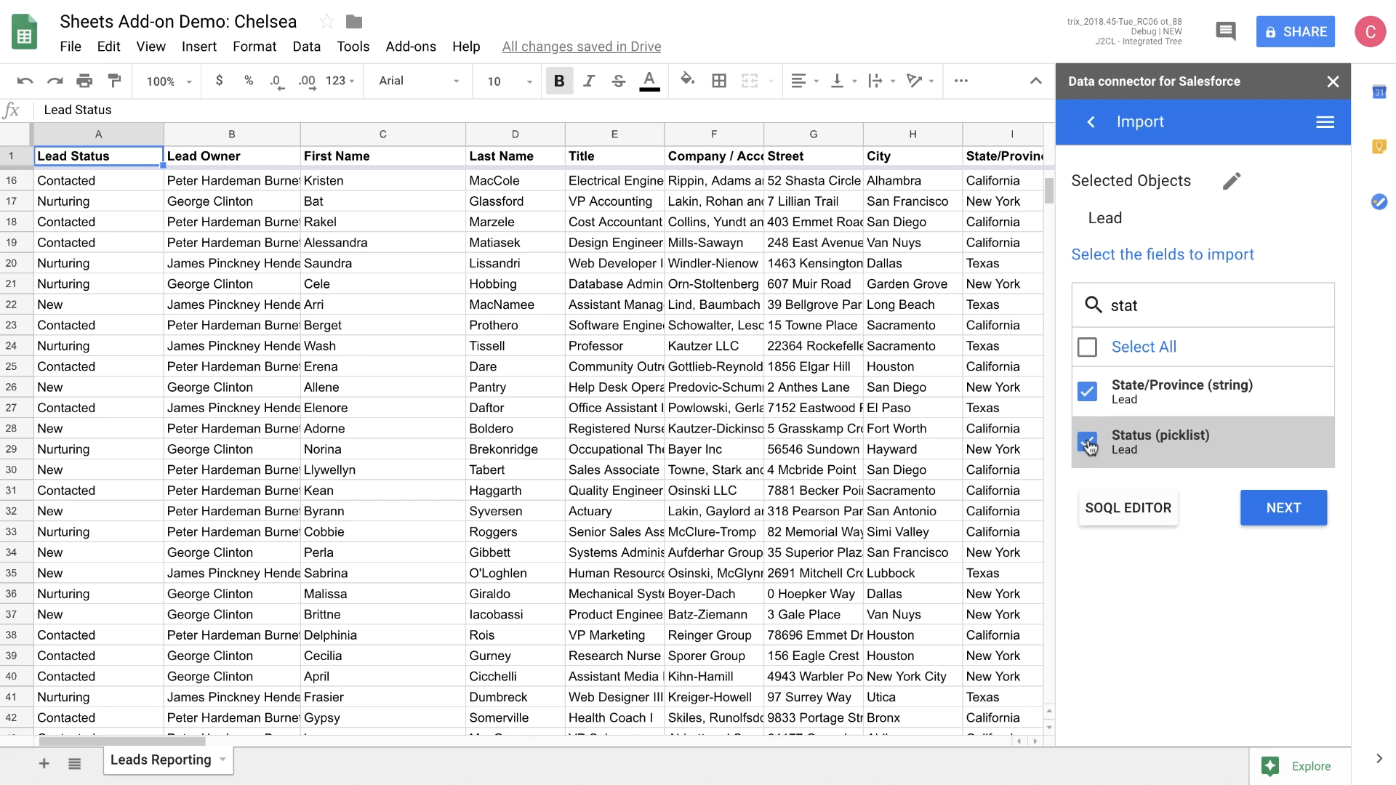
pyautogui.click(1087, 443)
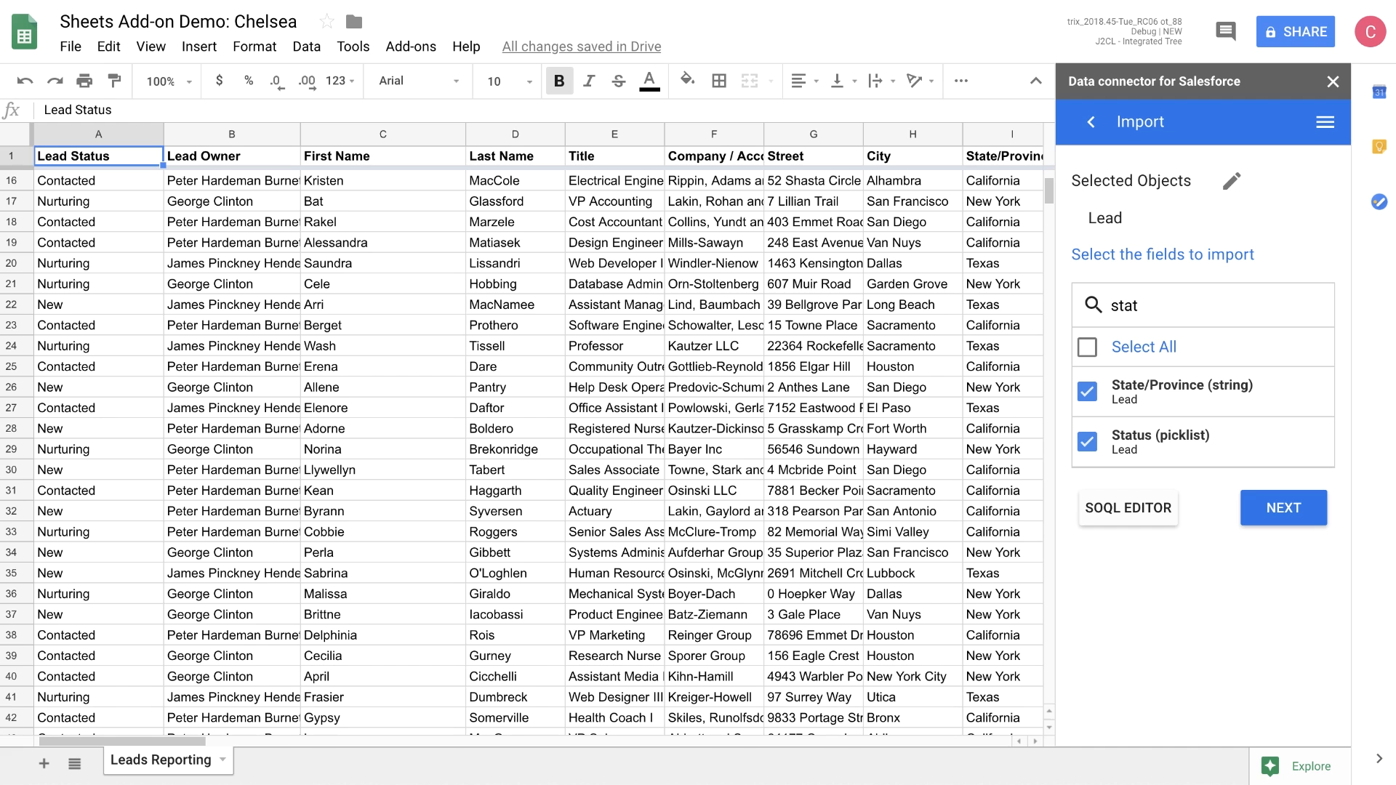
pyautogui.write('com')
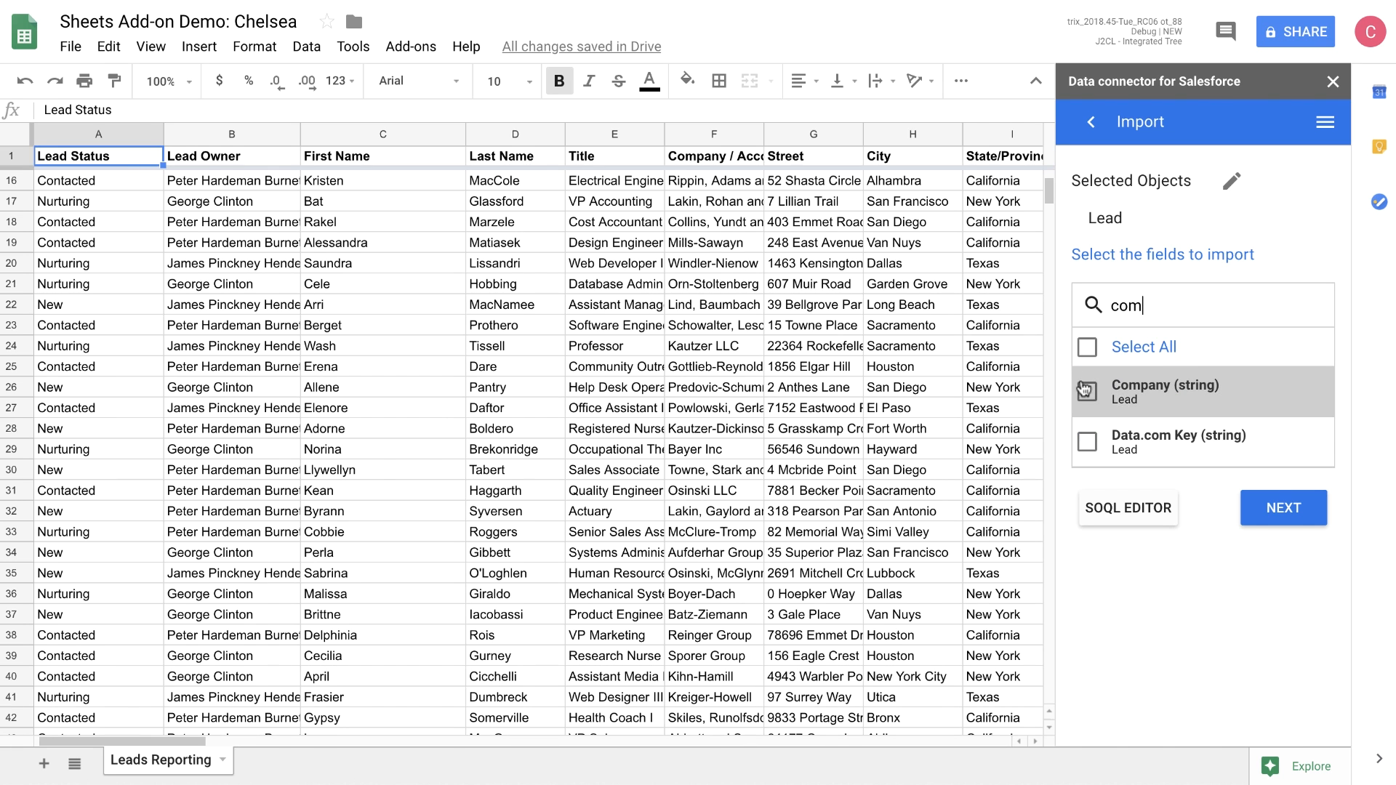
pyautogui.click(1087, 391)
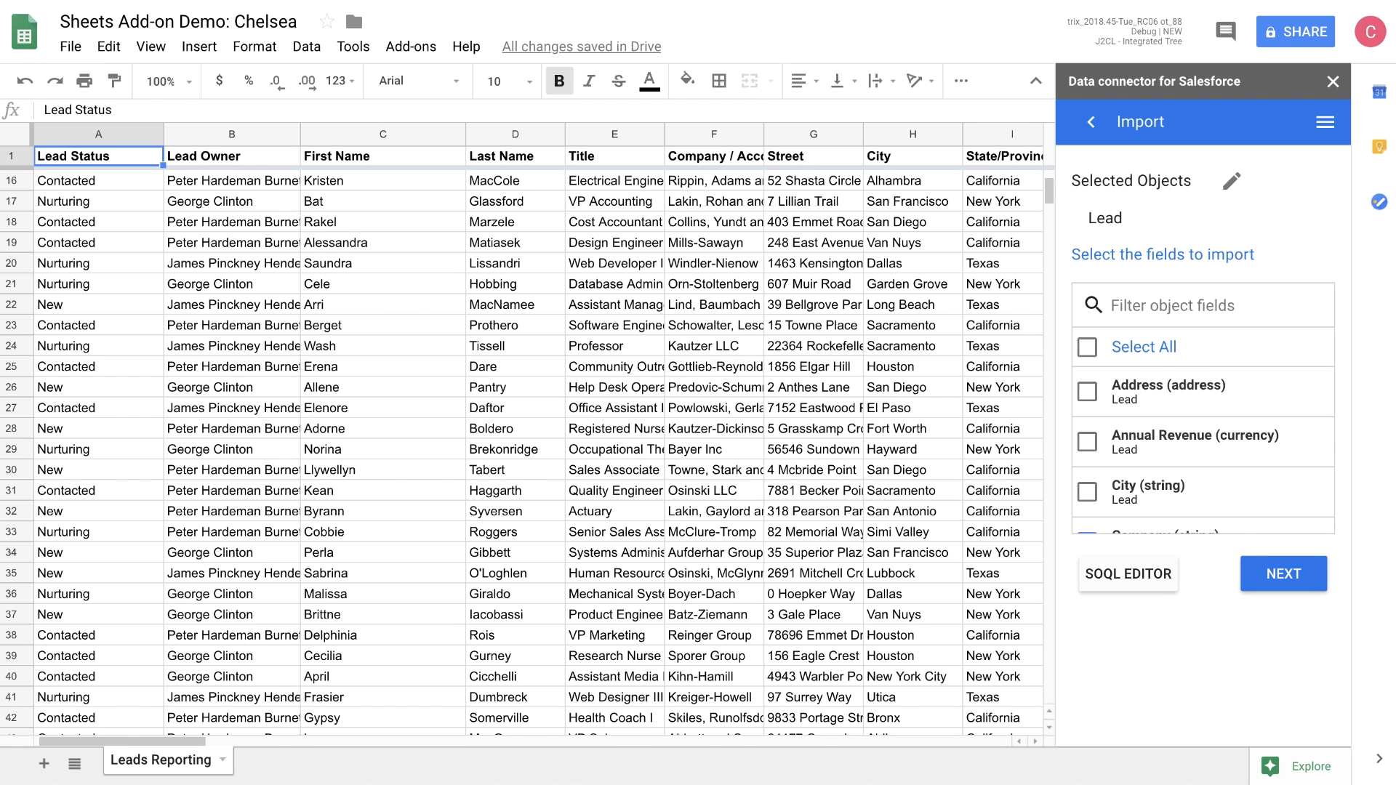
pyautogui.write('lead')
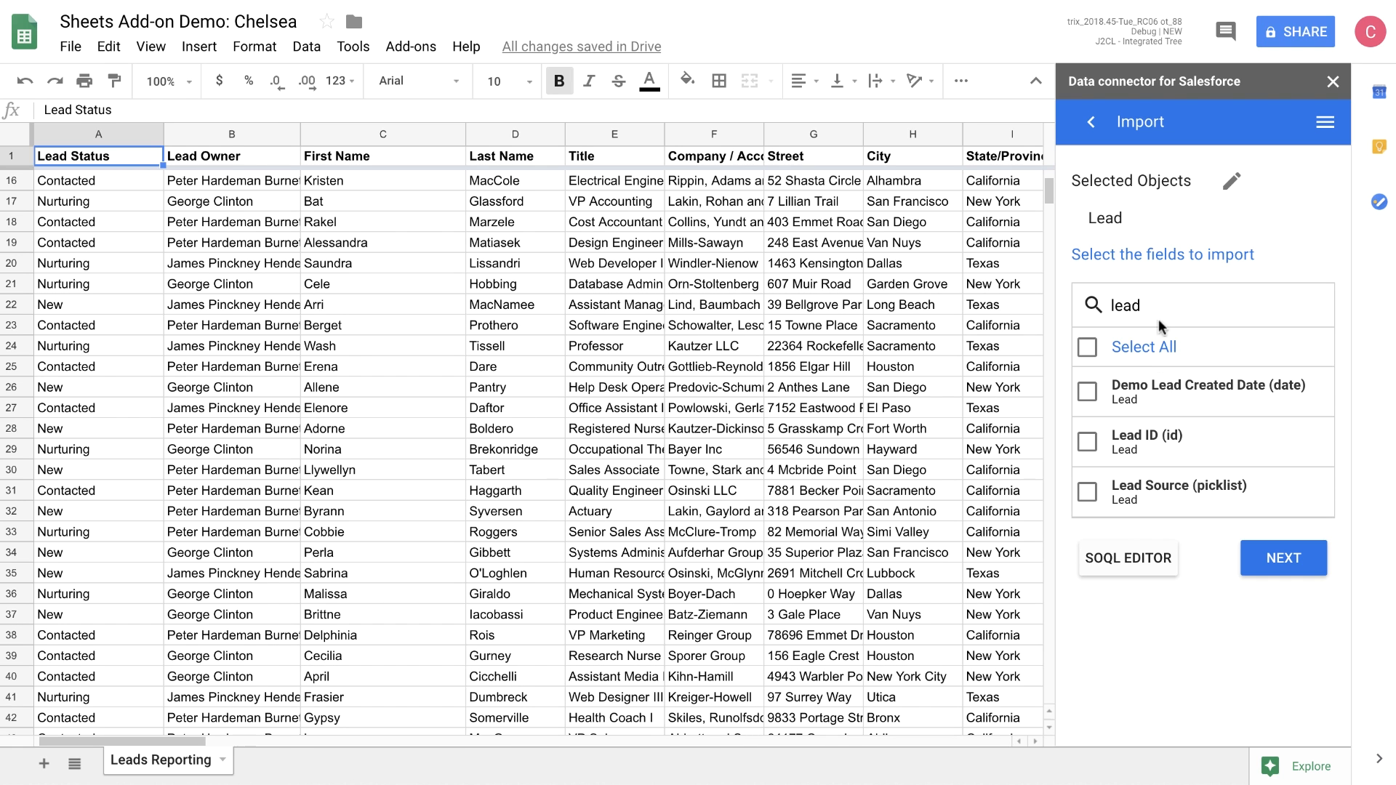
pyautogui.click(1087, 442)
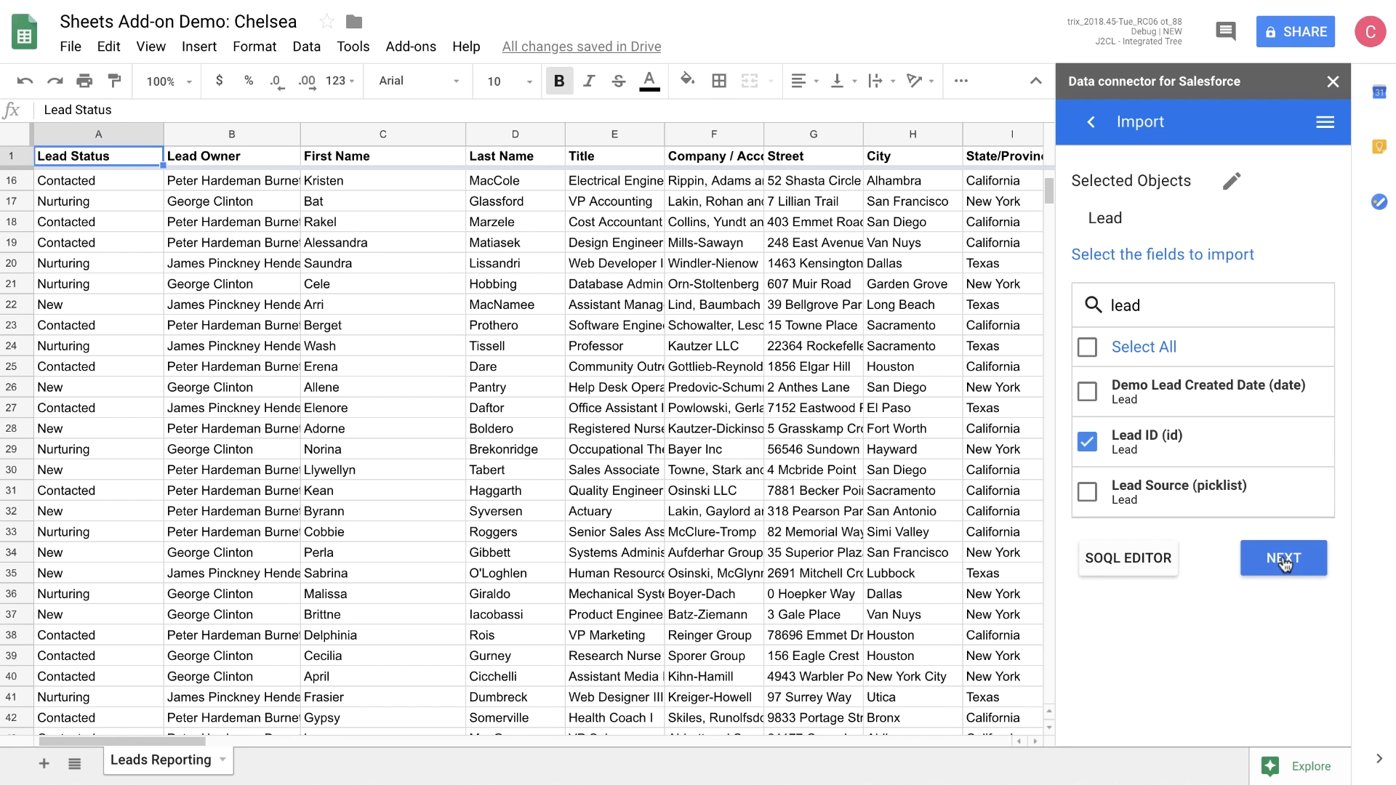
pyautogui.click(1283, 558)
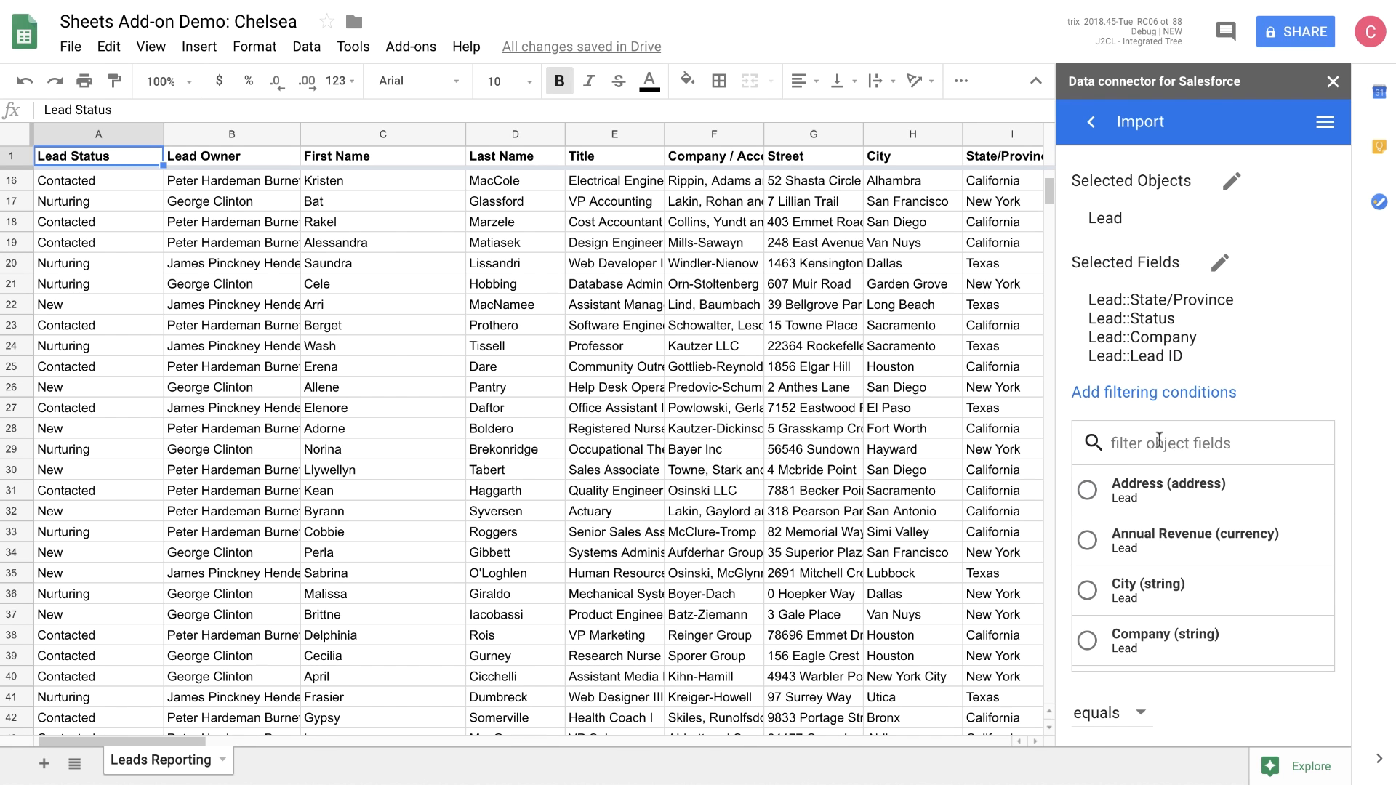
# Step: Add a filter requiring State to equal California
pyautogui.write('stat')
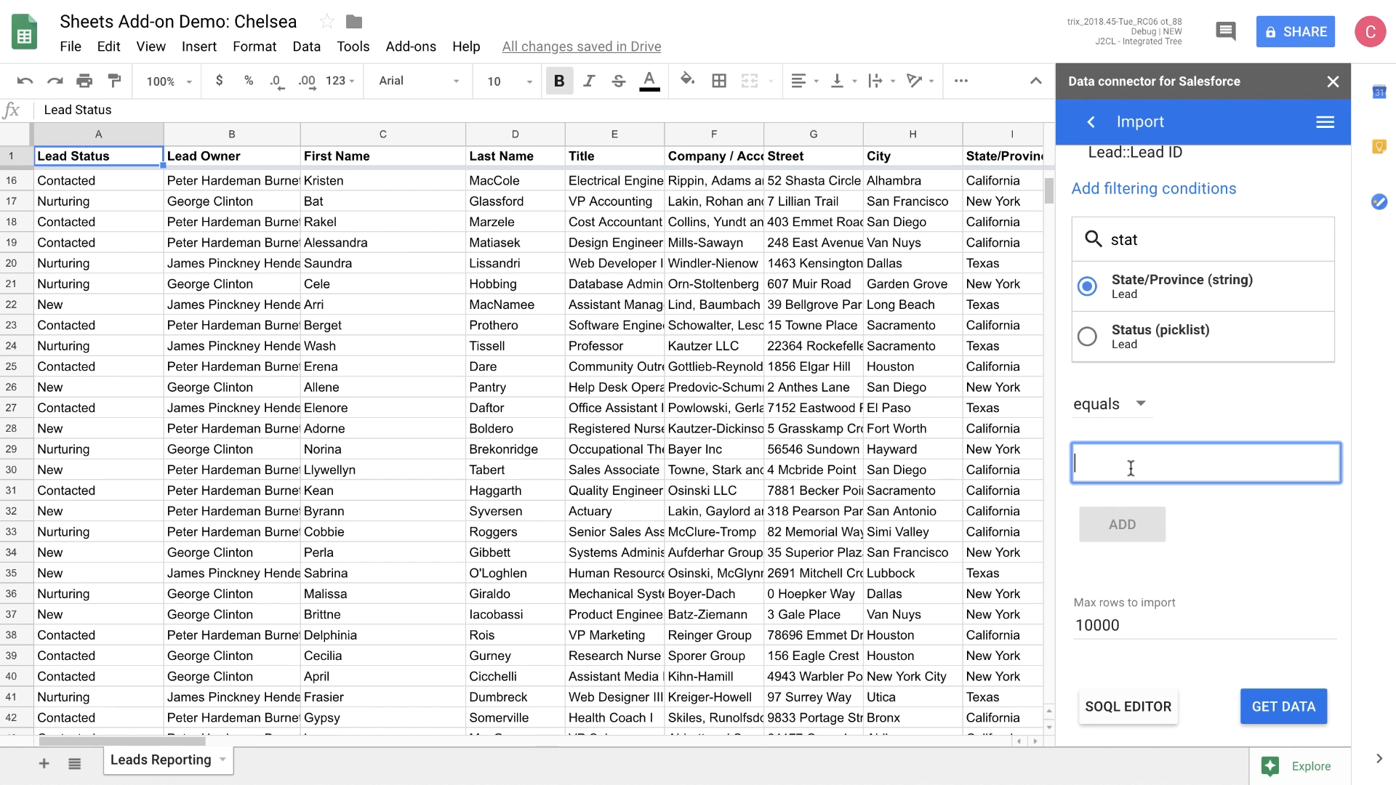
pyautogui.write('California')
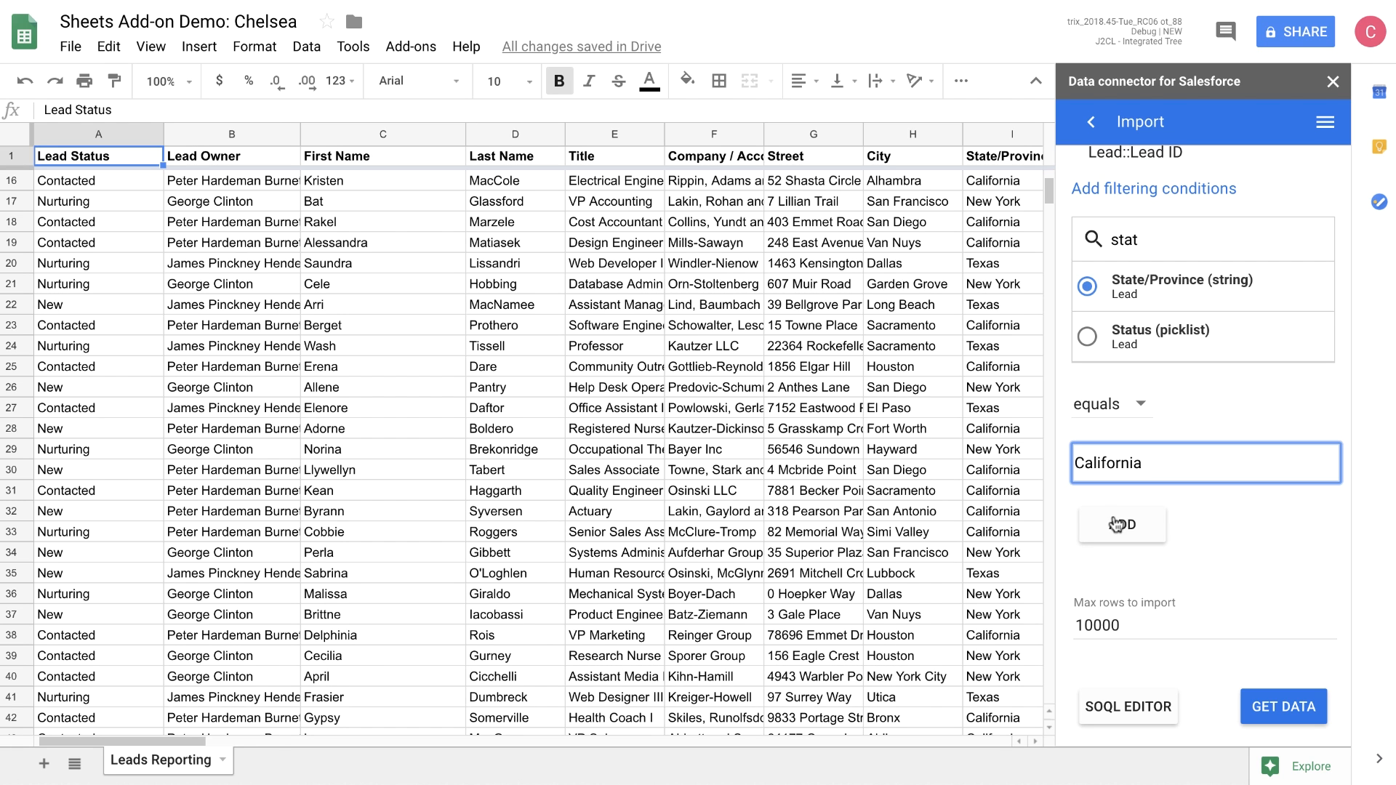
pyautogui.click(1122, 524)
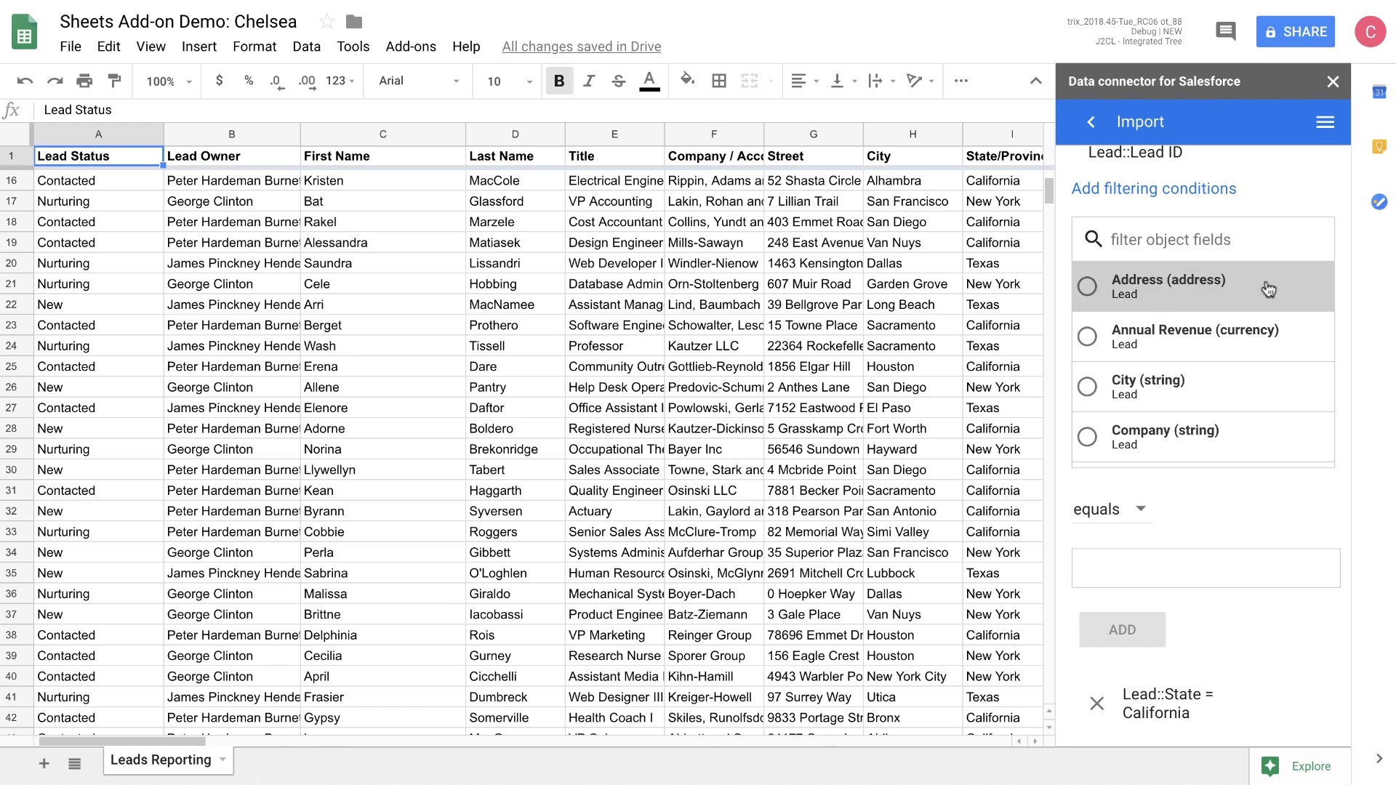
# Step: Add a second filter requiring the picklist Status to be Contacted
pyautogui.write('st')
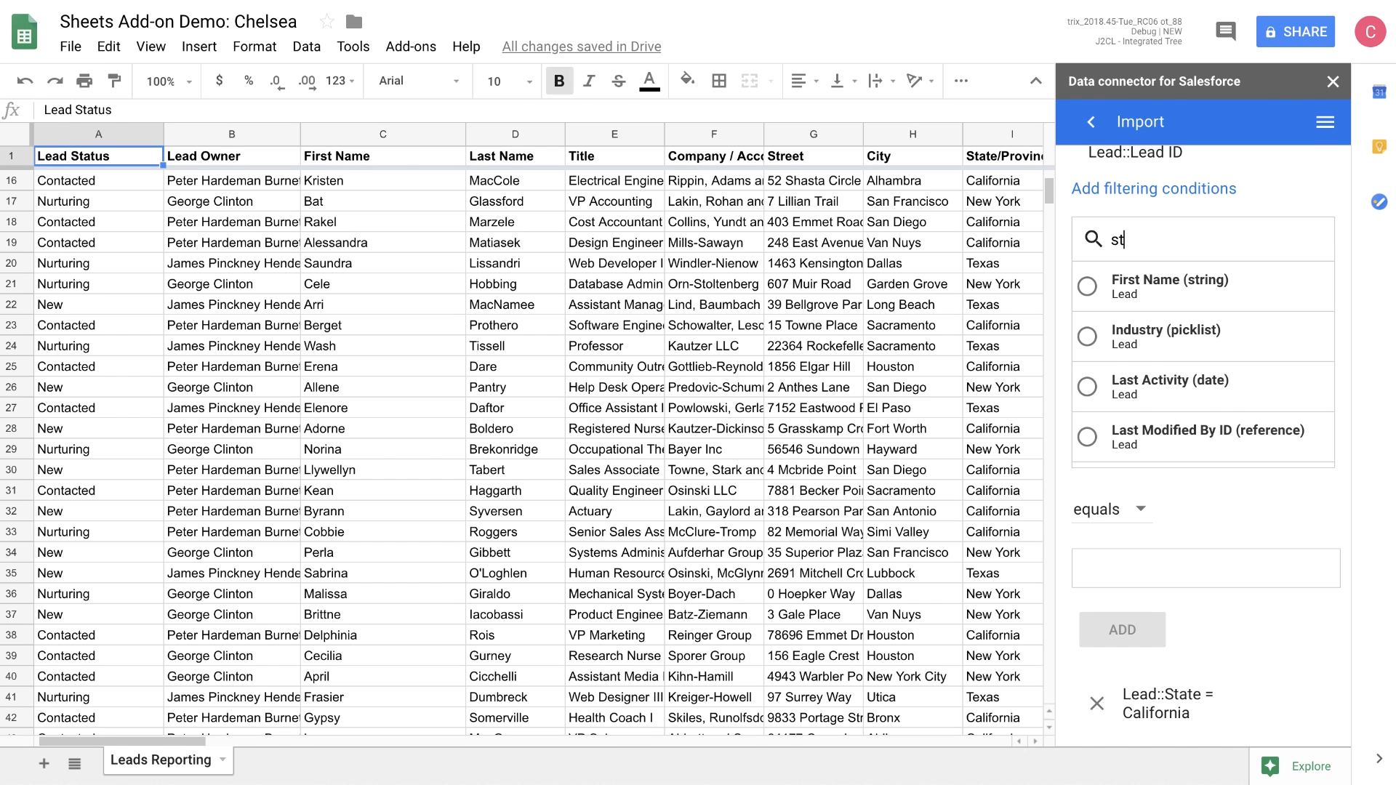
pyautogui.click(1087, 299)
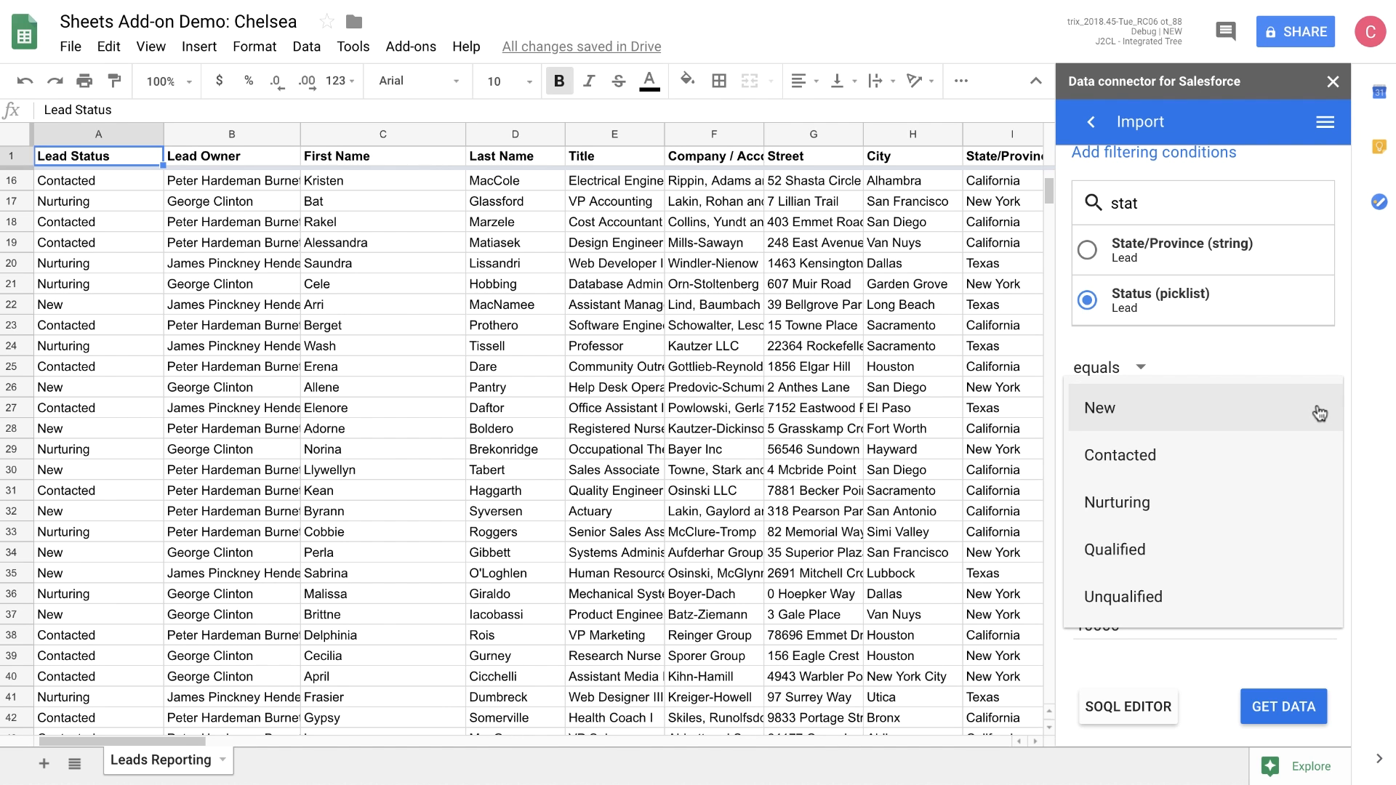
pyautogui.moveTo(1236, 401)
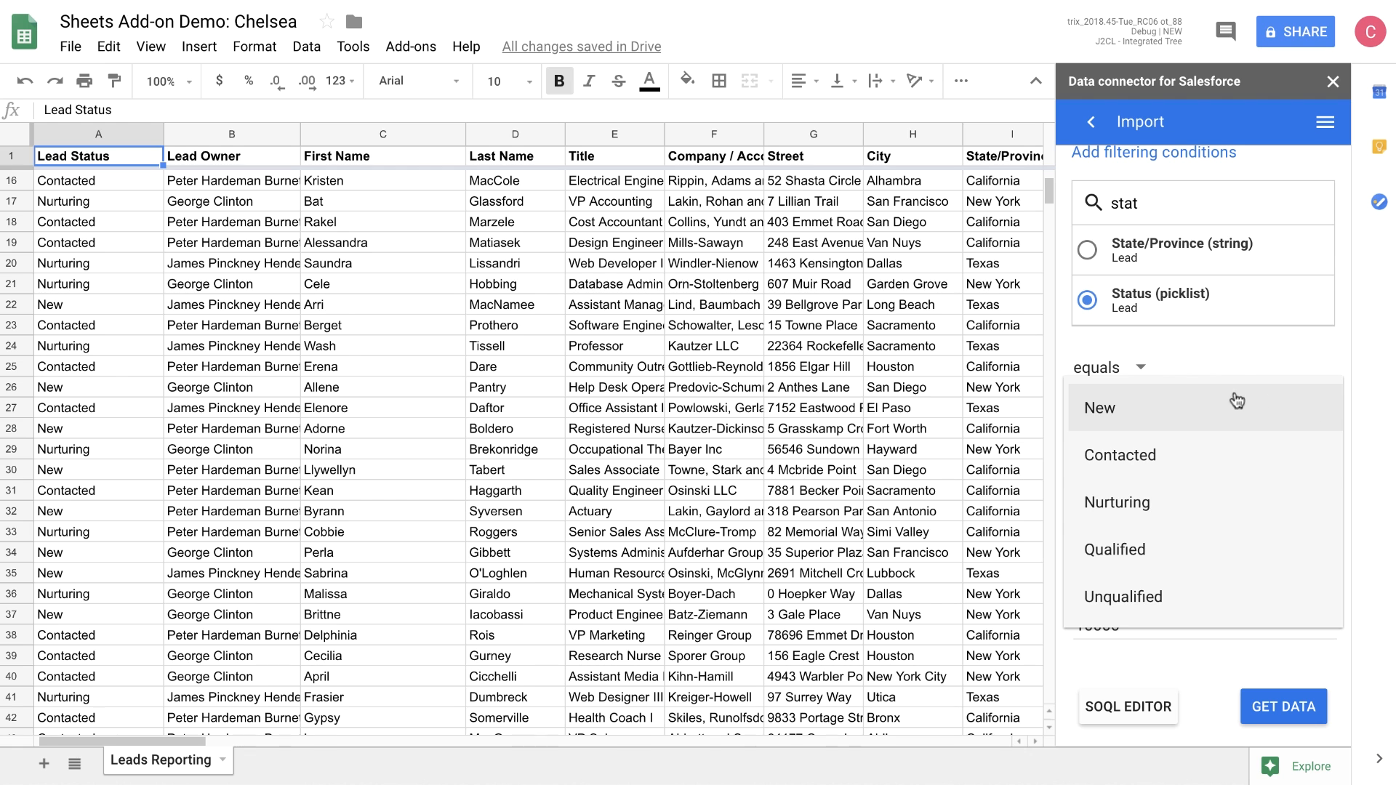
pyautogui.moveTo(1233, 462)
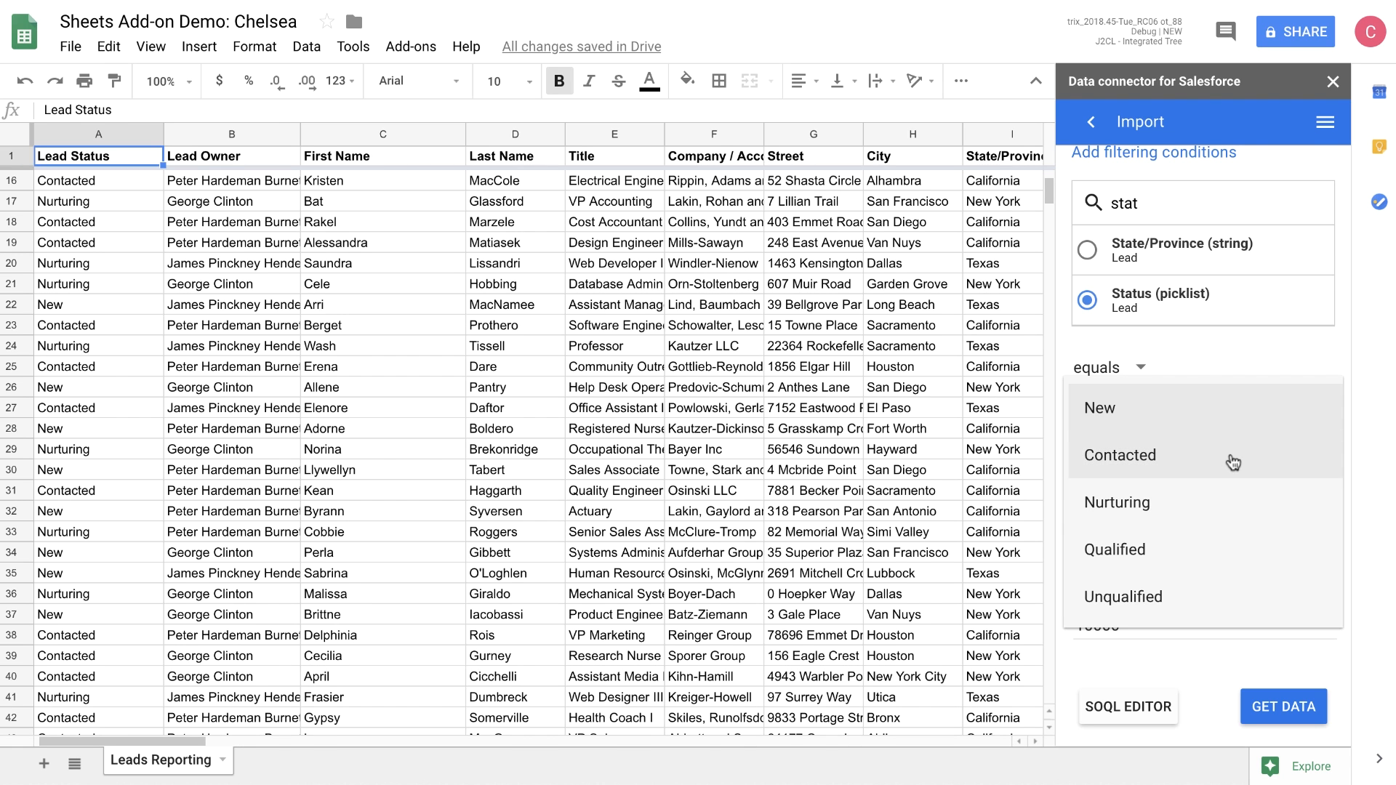
pyautogui.click(1120, 455)
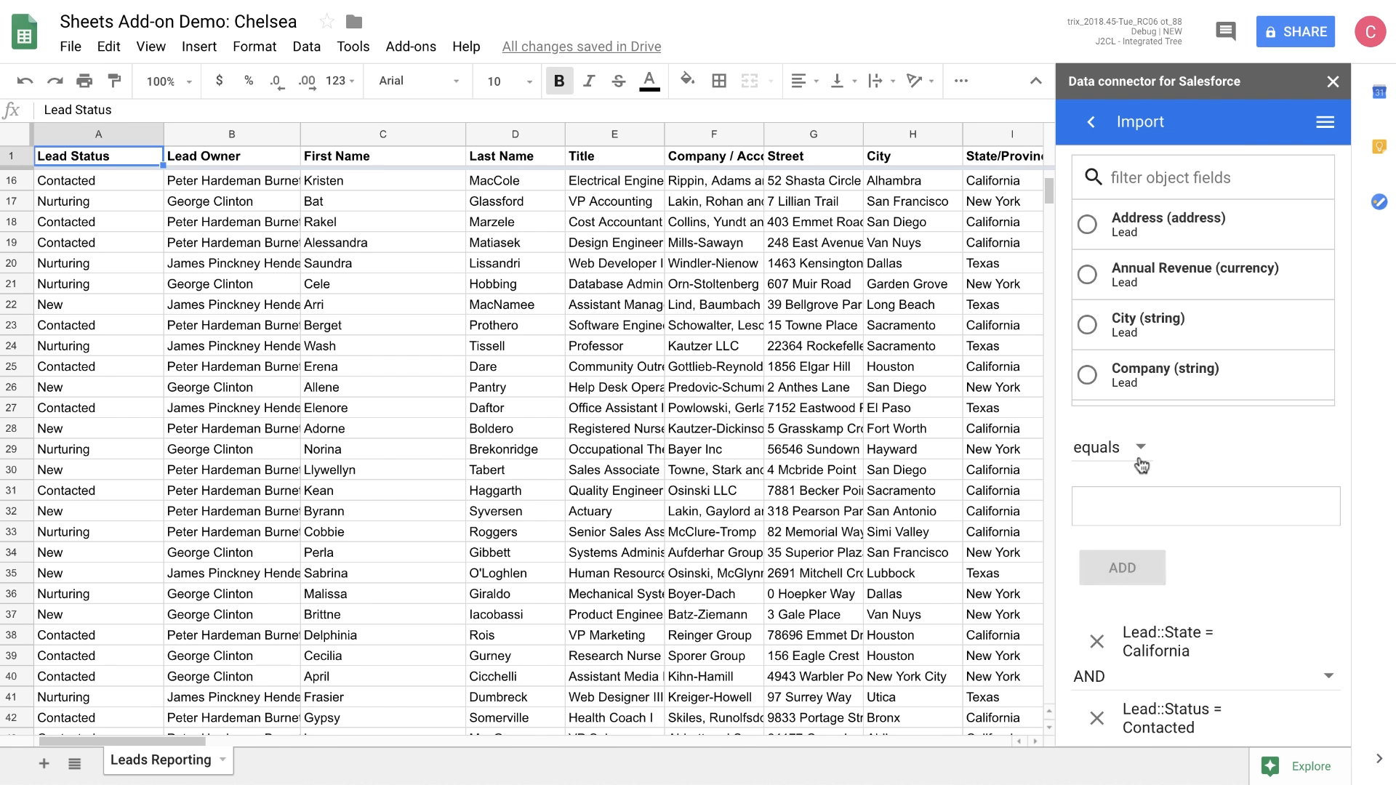
pyautogui.scroll(-3)
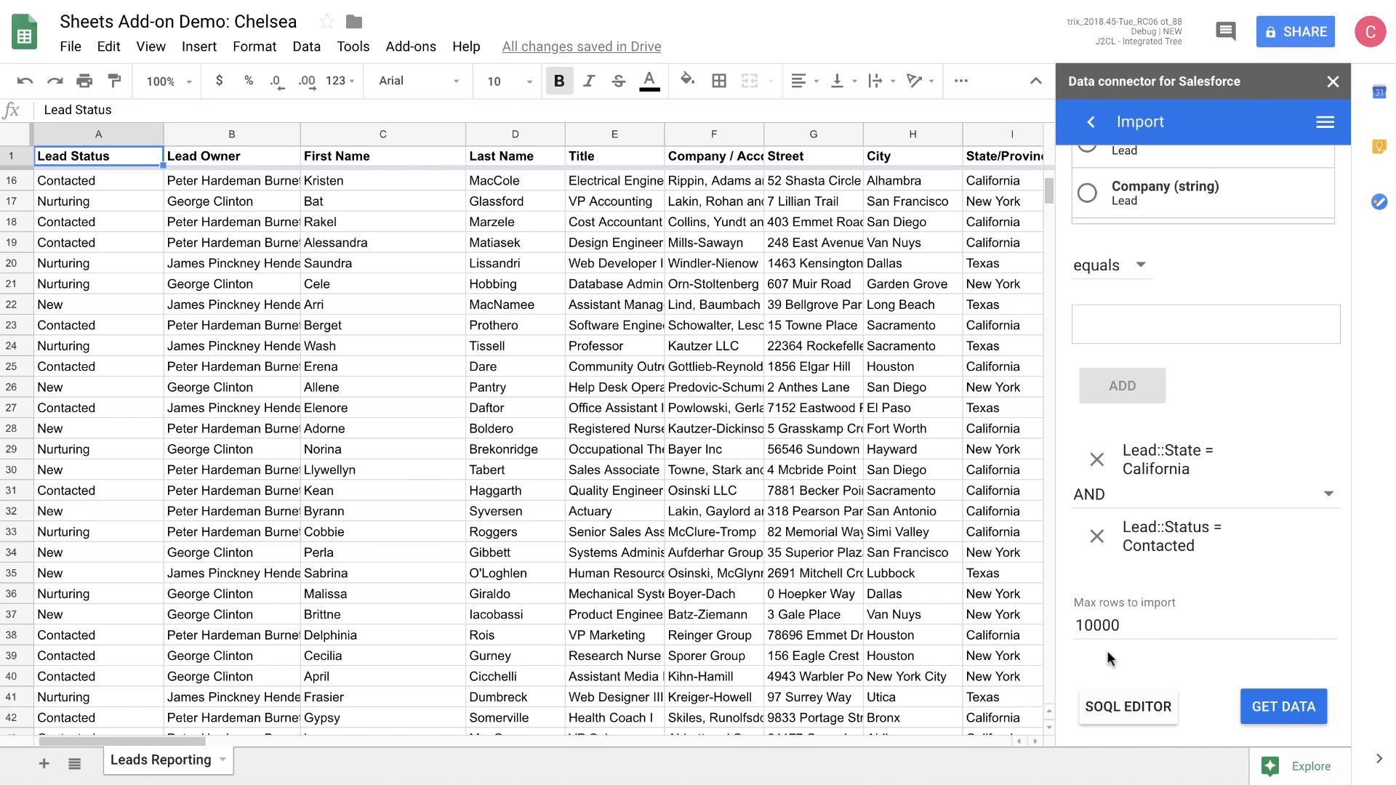
pyautogui.moveTo(1159, 729)
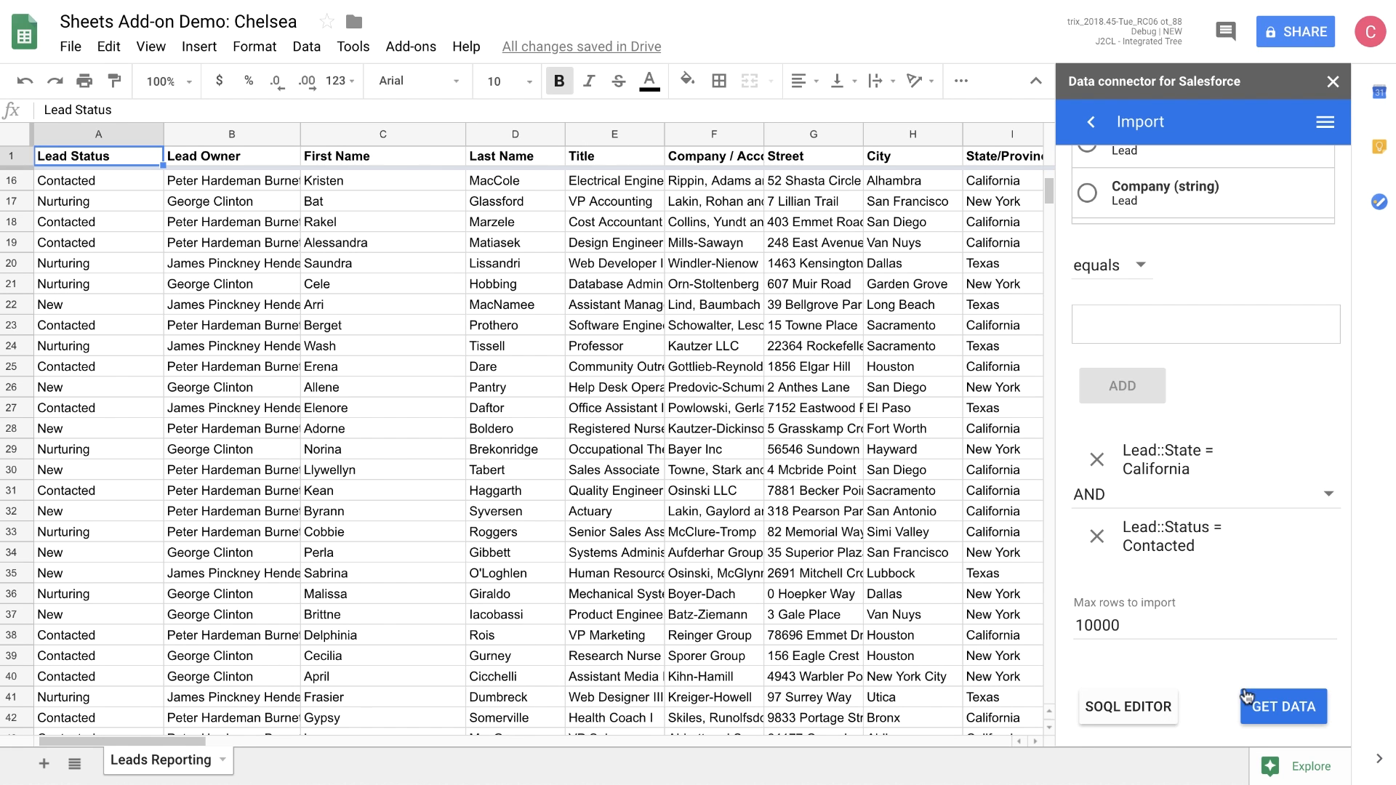
# Step: Fetch the filtered California Contacted leads into the sheet, replacing its data
pyautogui.click(1283, 707)
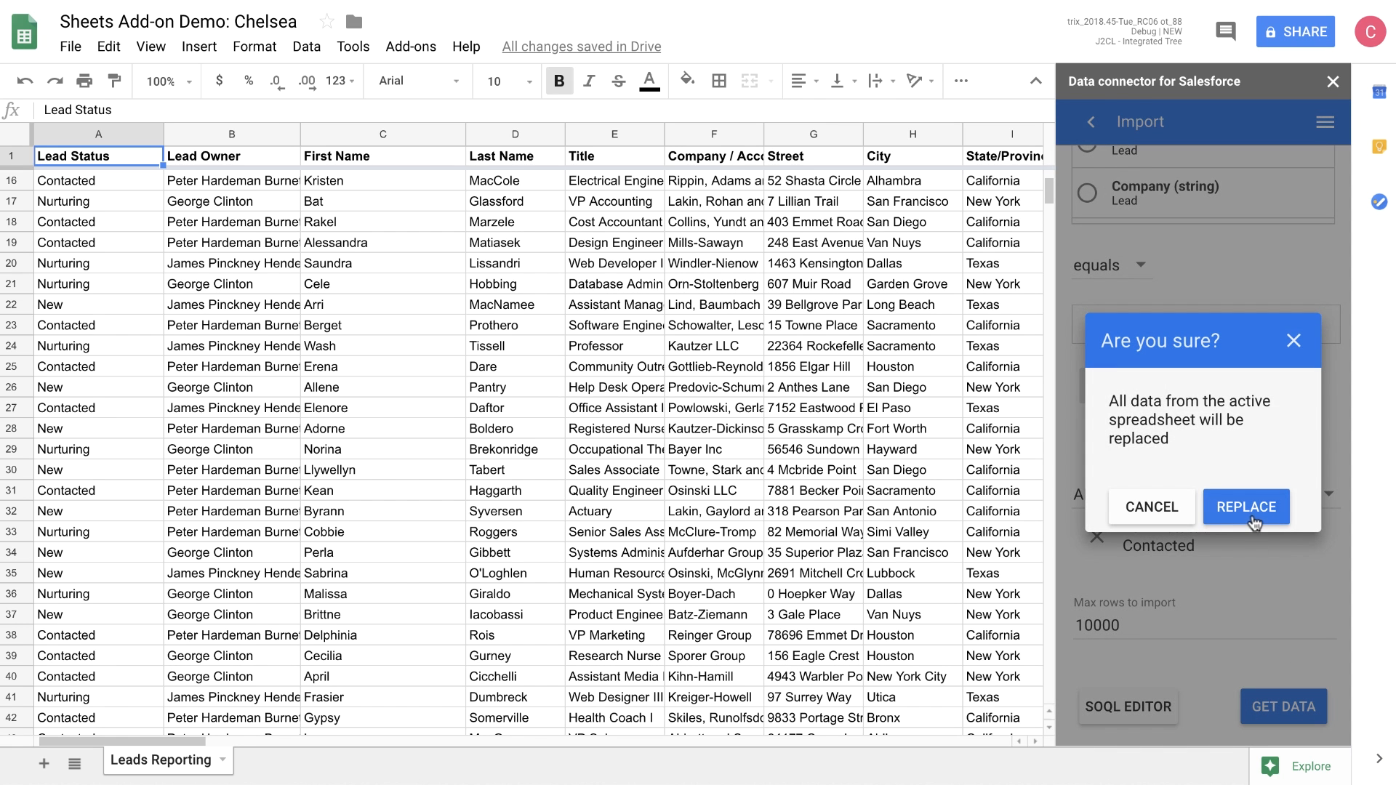
pyautogui.click(1246, 506)
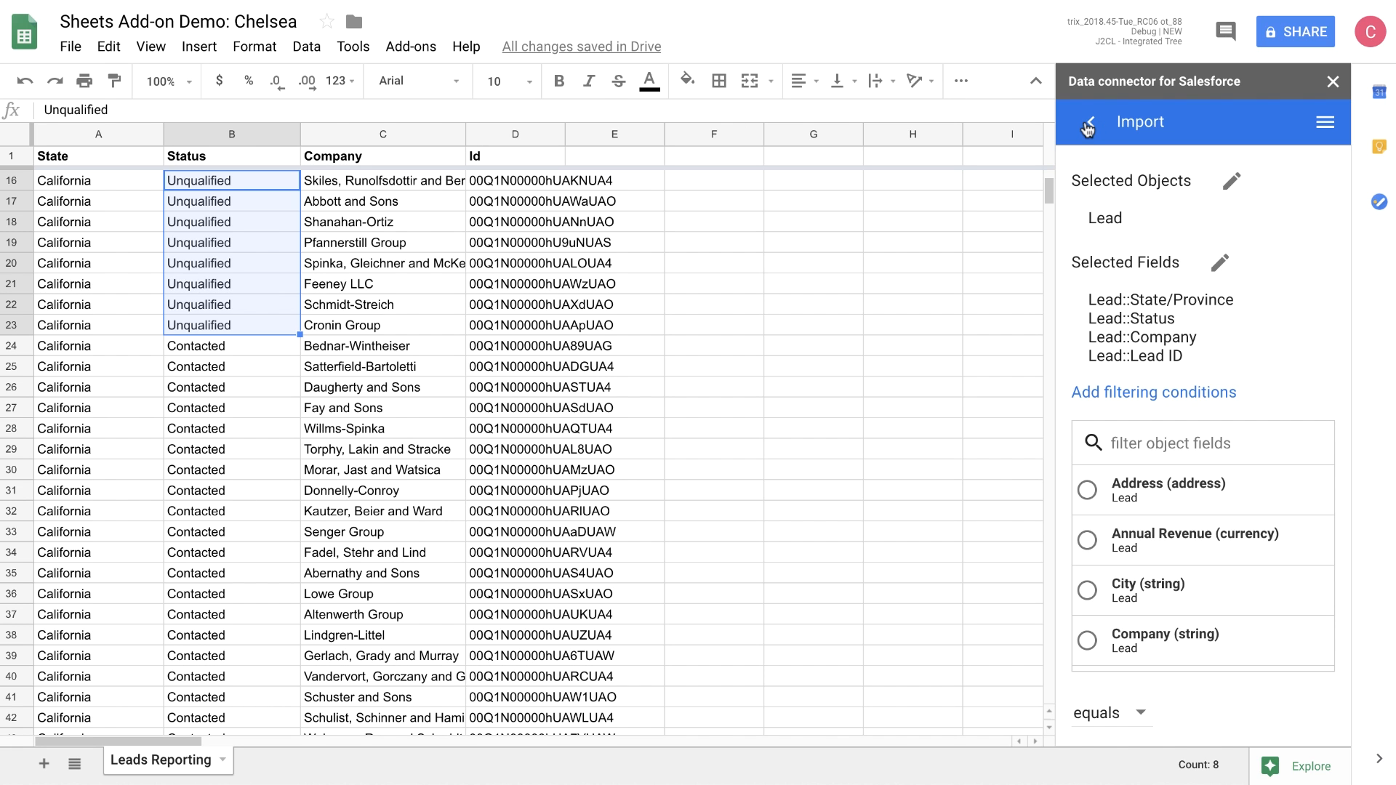
pyautogui.moveTo(1085, 123)
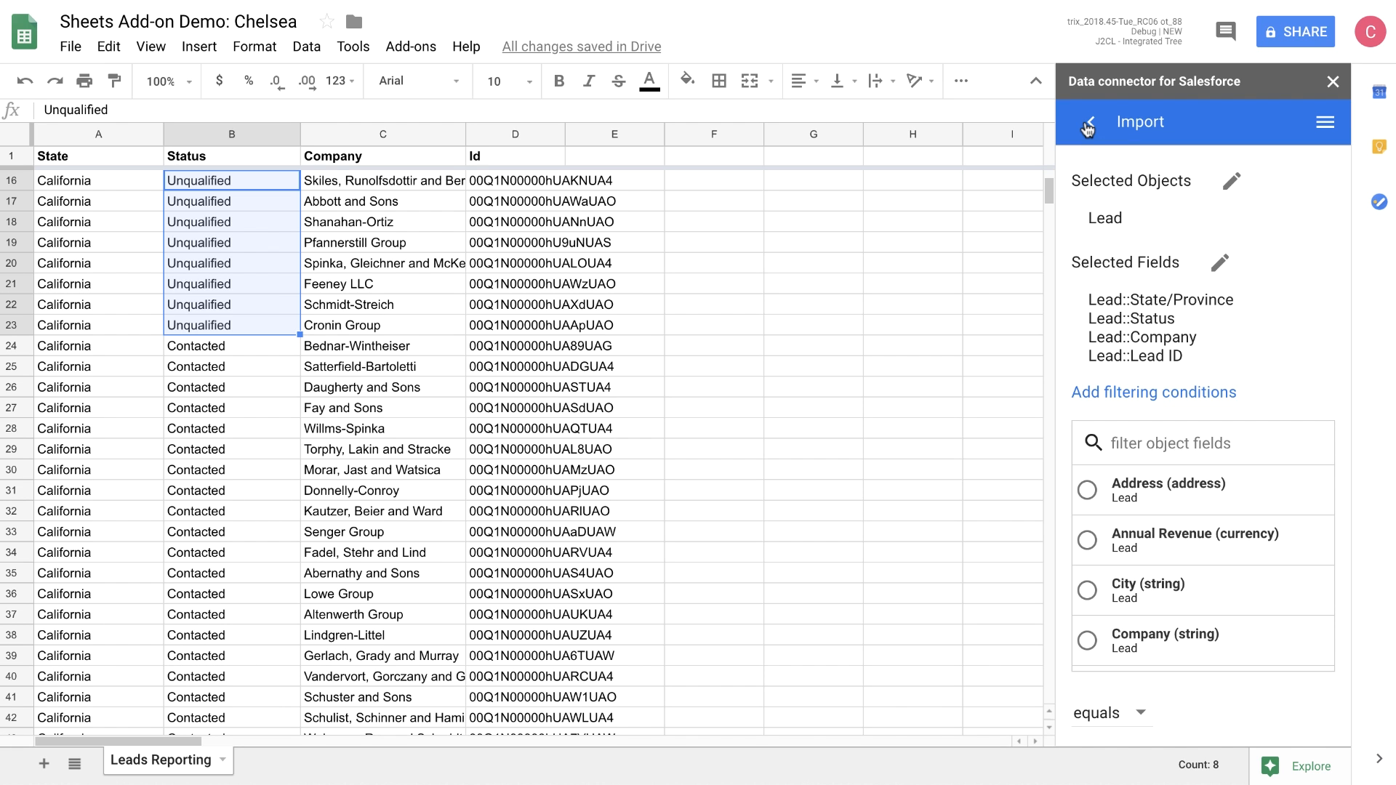
# Step: Start an Update operation for rows 16–20 and search for the Lead object type
pyautogui.click(1085, 122)
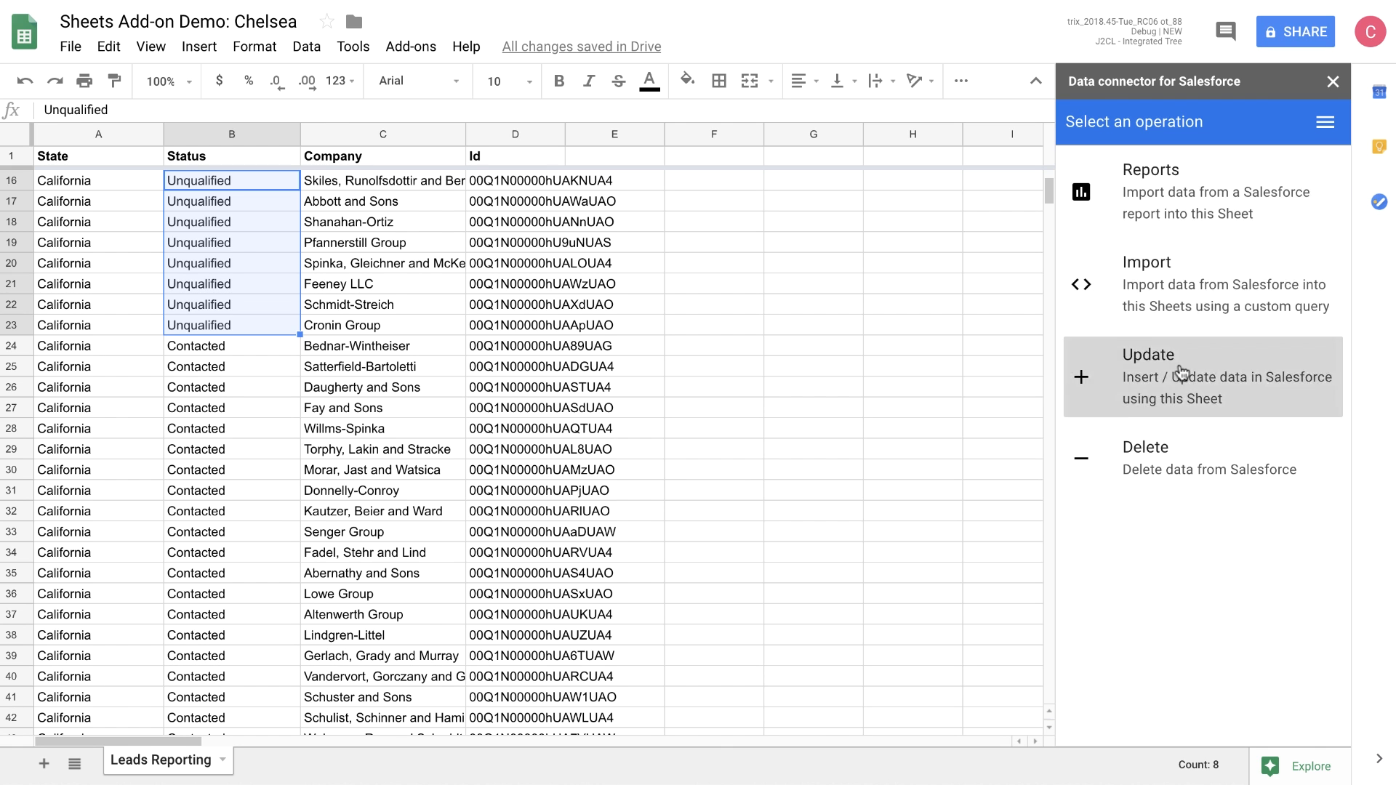
pyautogui.click(1200, 376)
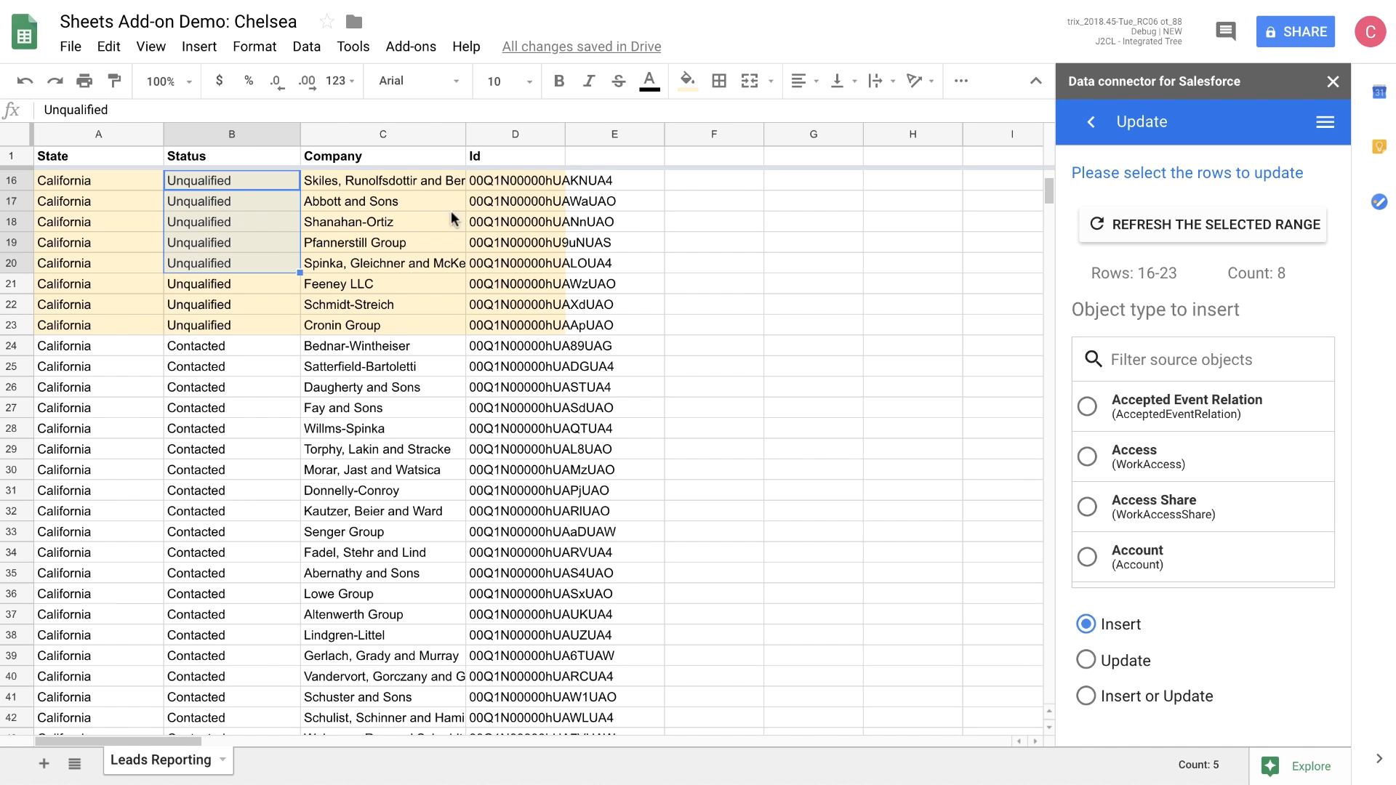
pyautogui.click(1203, 224)
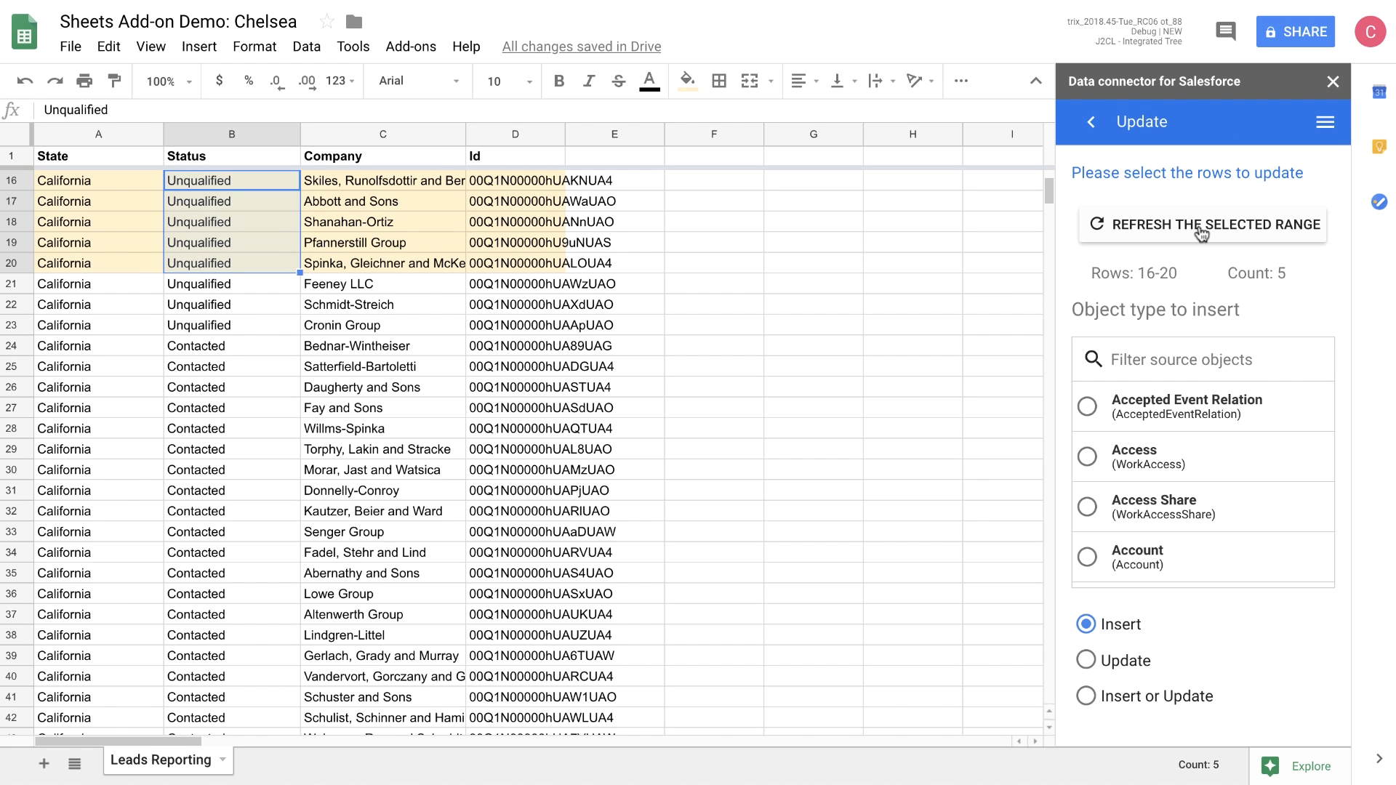
pyautogui.write('lead')
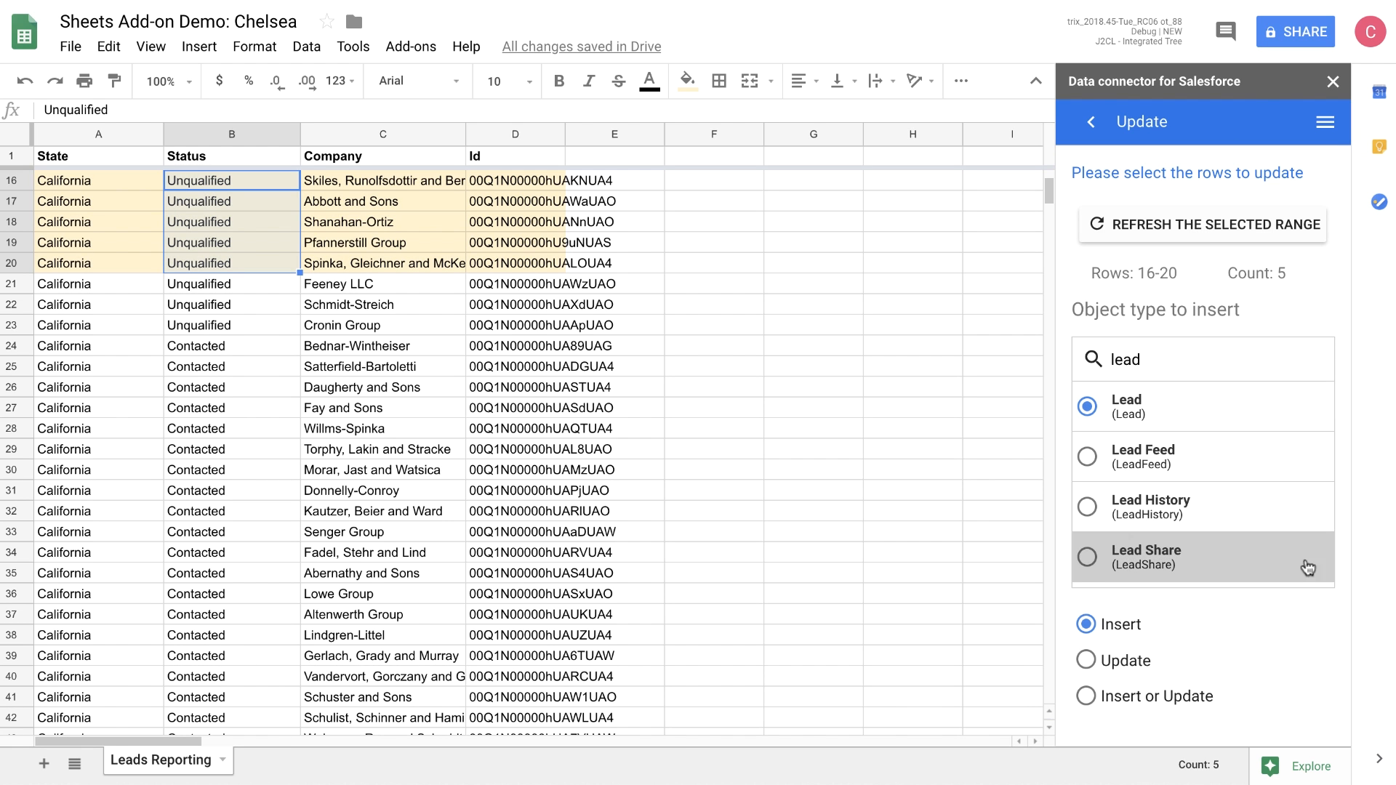
pyautogui.moveTo(1263, 614)
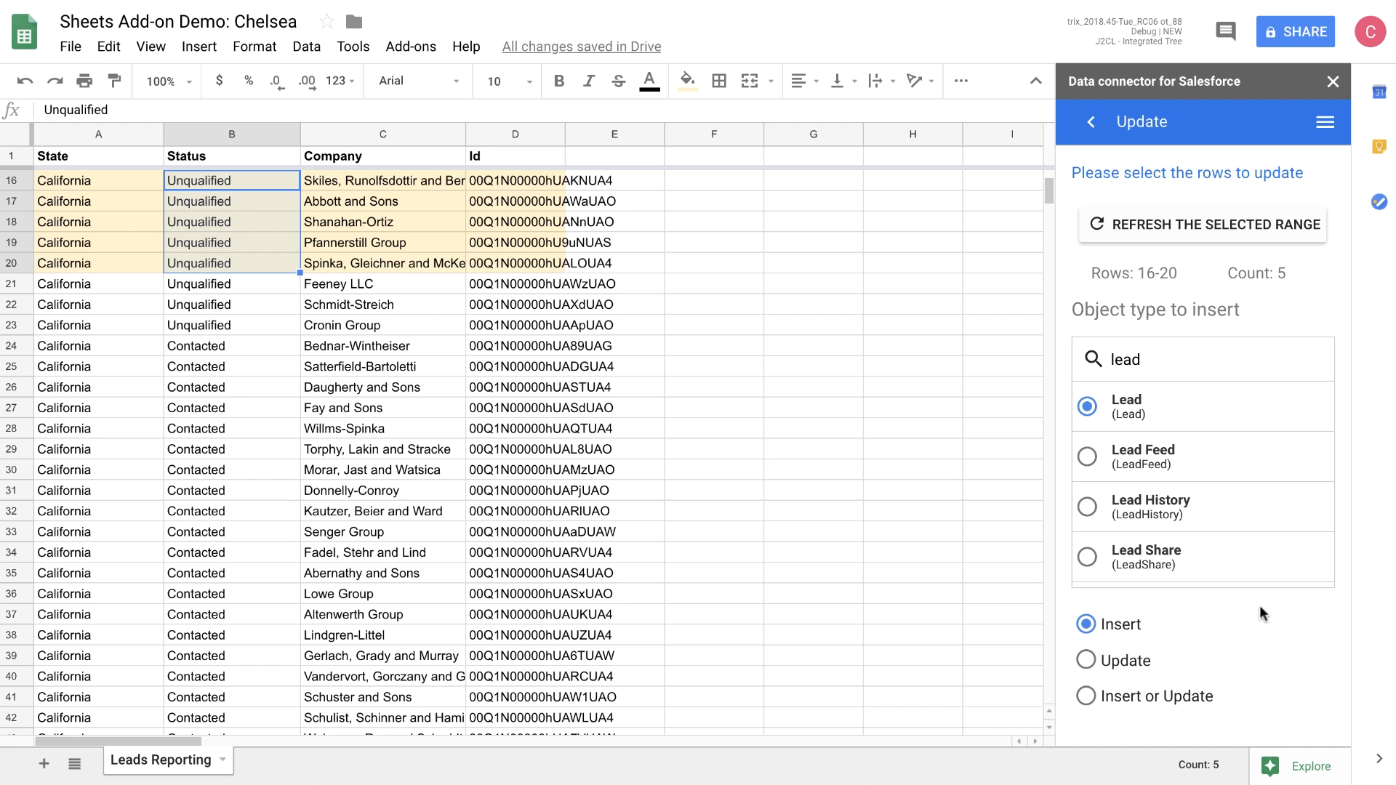
pyautogui.moveTo(1224, 631)
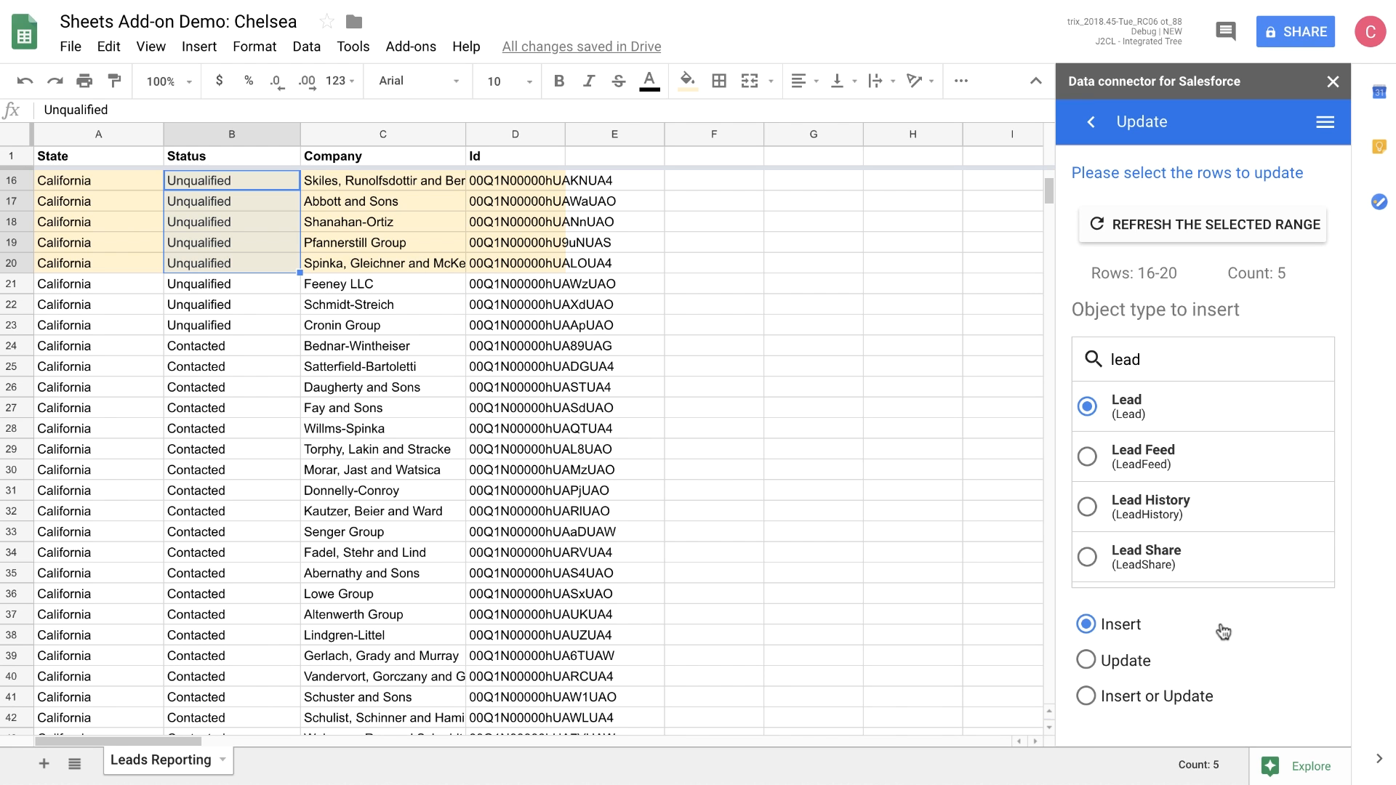
# Step: Choose Update of existing records with Id column D and Results column E
pyautogui.click(1086, 660)
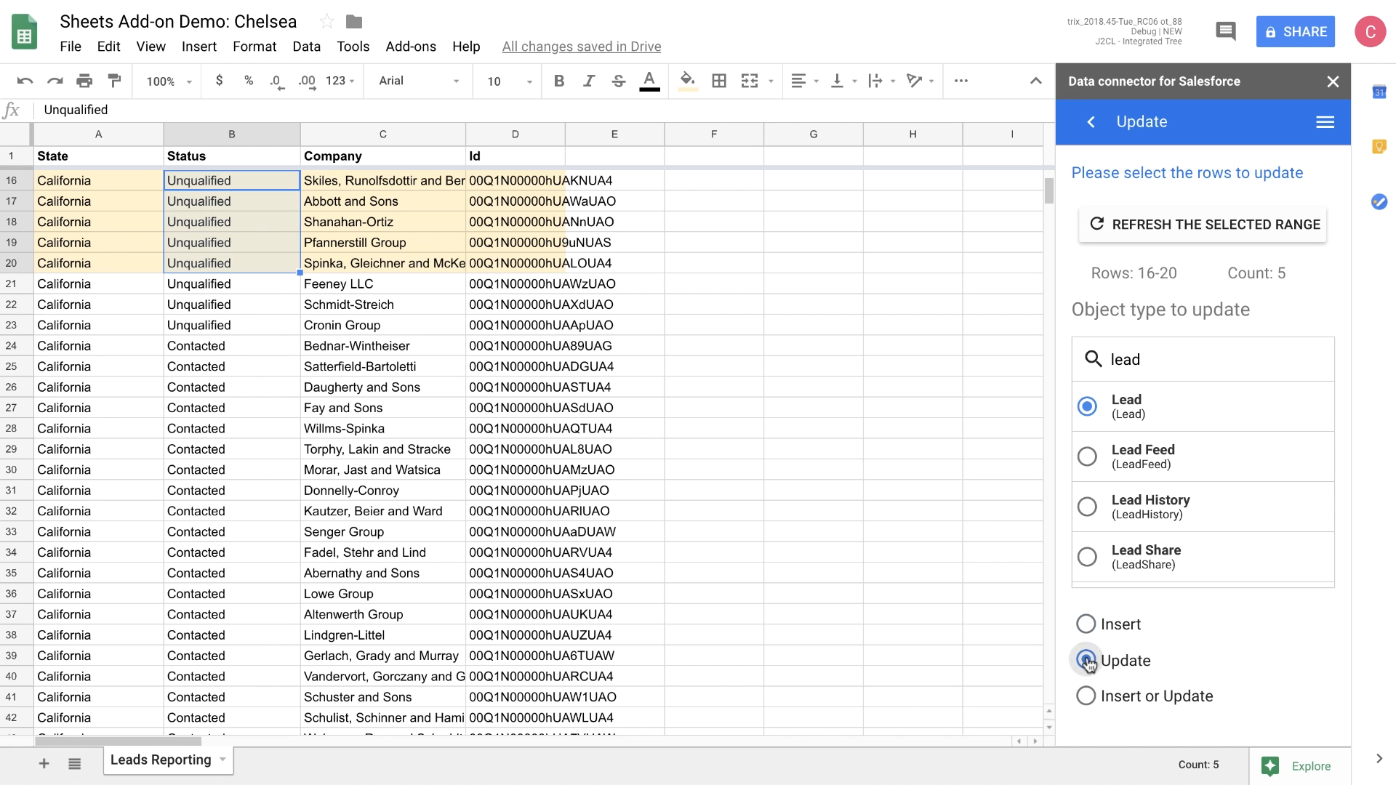
pyautogui.click(1085, 661)
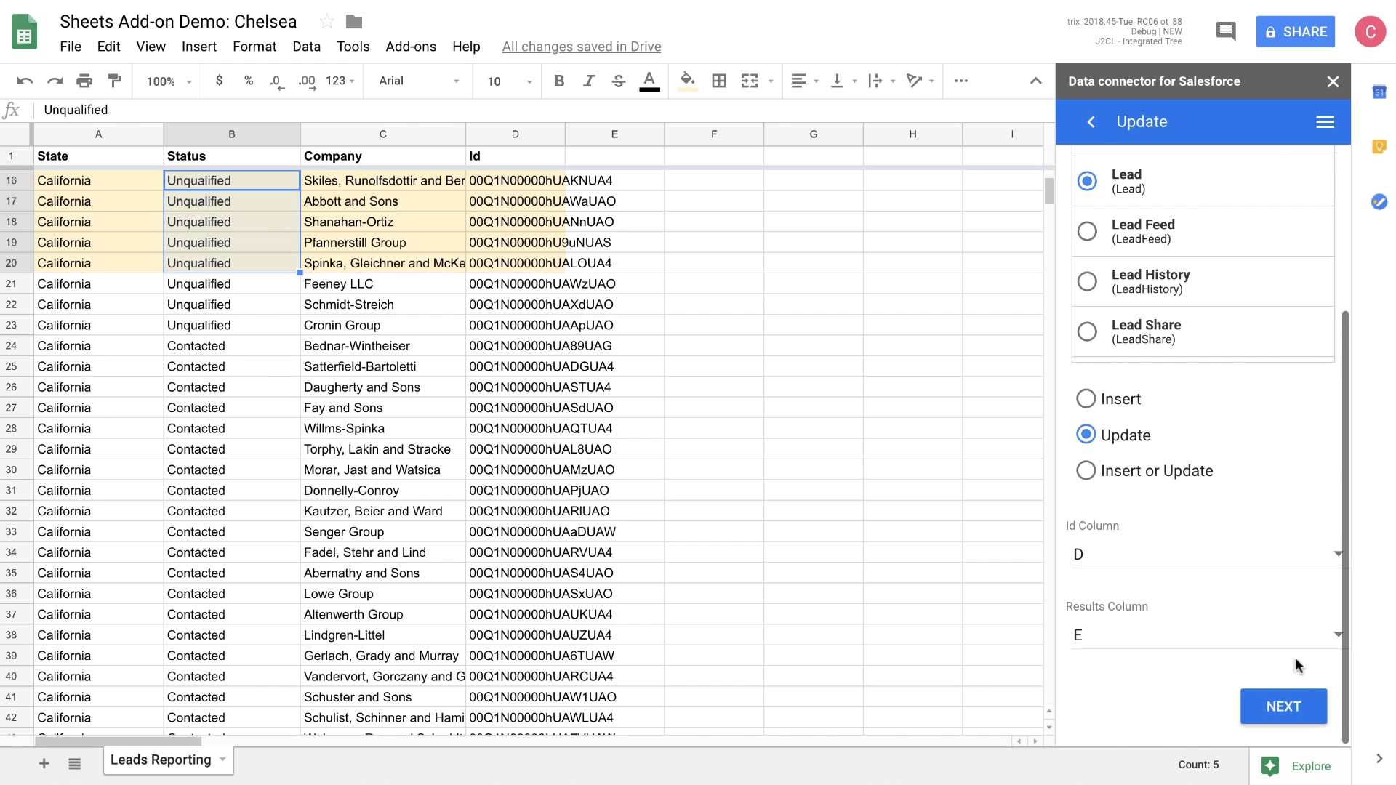
pyautogui.moveTo(1208, 528)
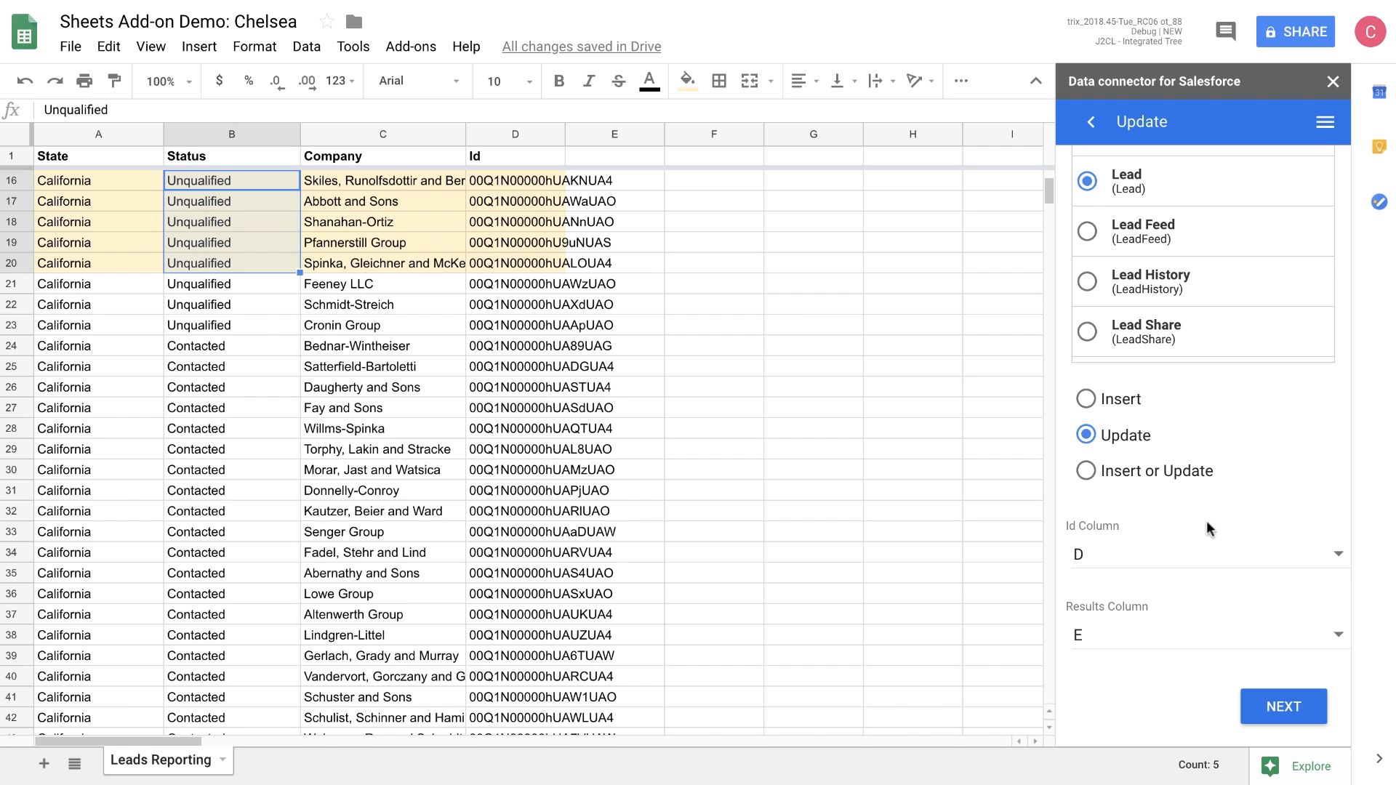
pyautogui.moveTo(1146, 533)
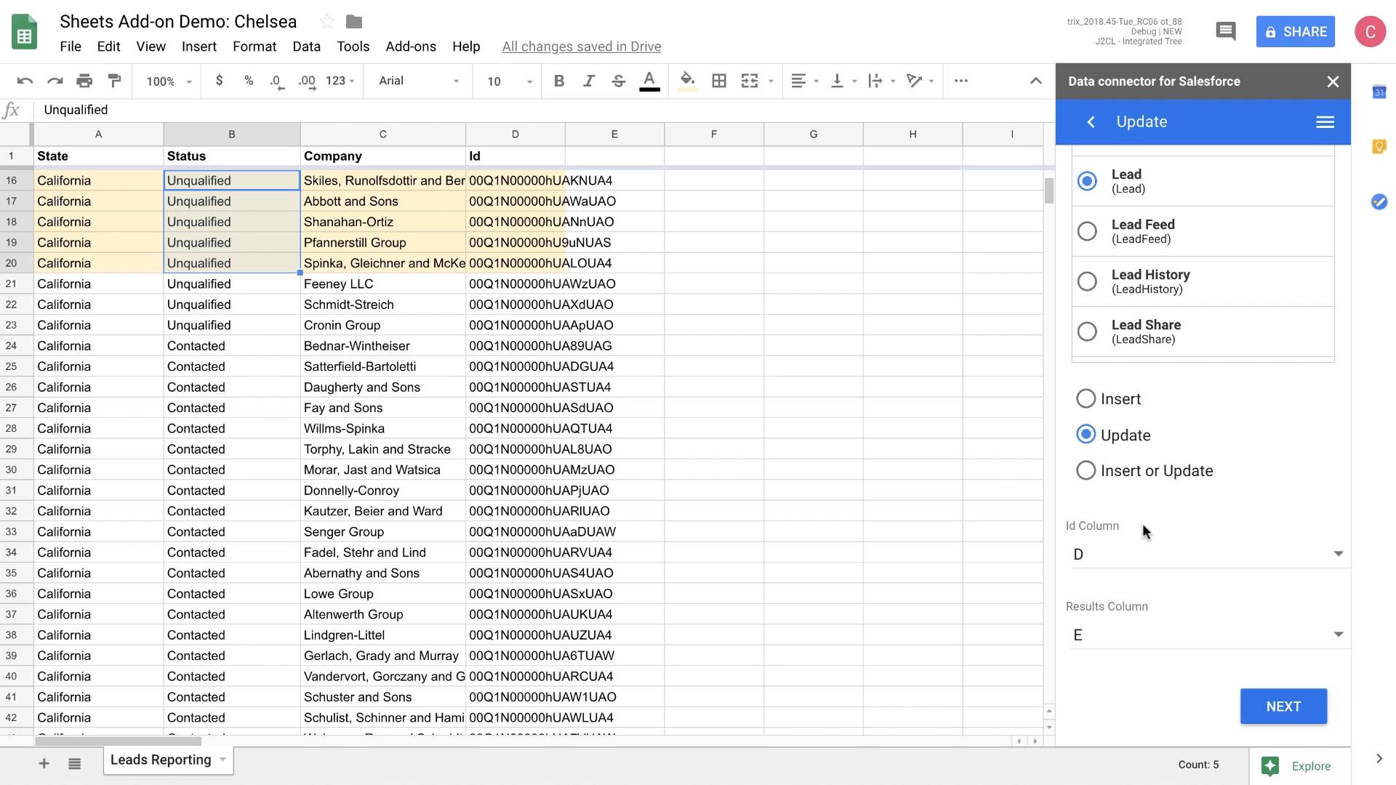
pyautogui.moveTo(1156, 616)
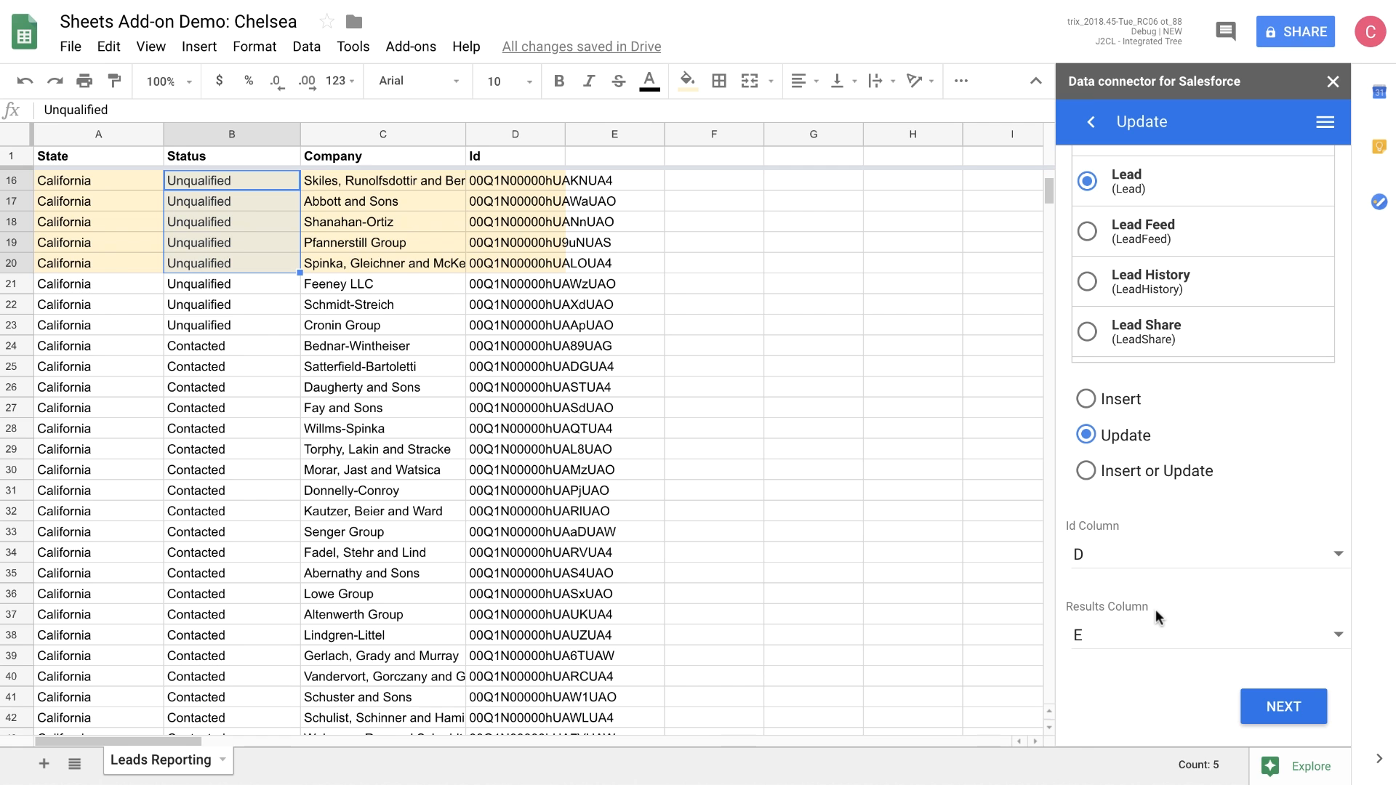
pyautogui.moveTo(1284, 706)
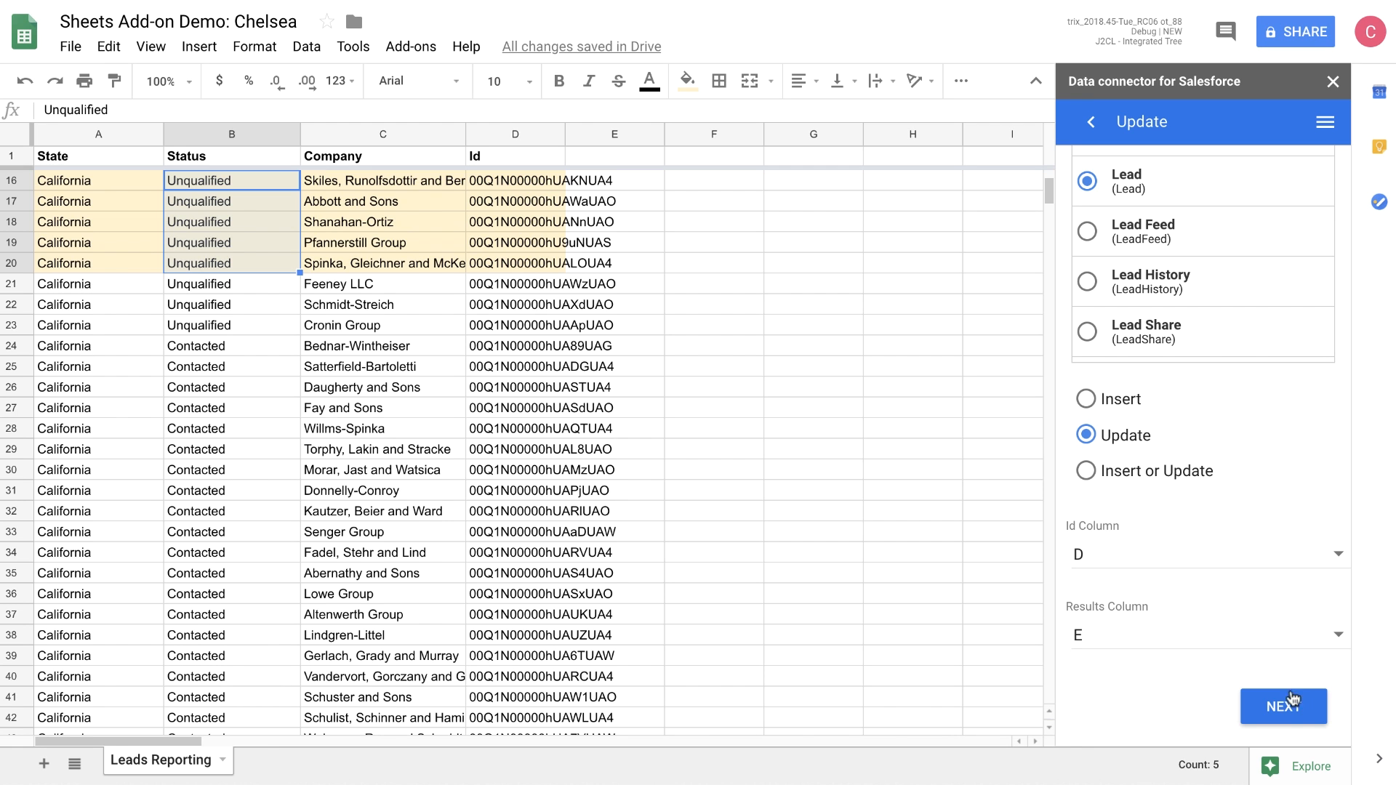
# Step: Map only the Status column to Lead Status and execute the update of 5 items
pyautogui.click(1283, 707)
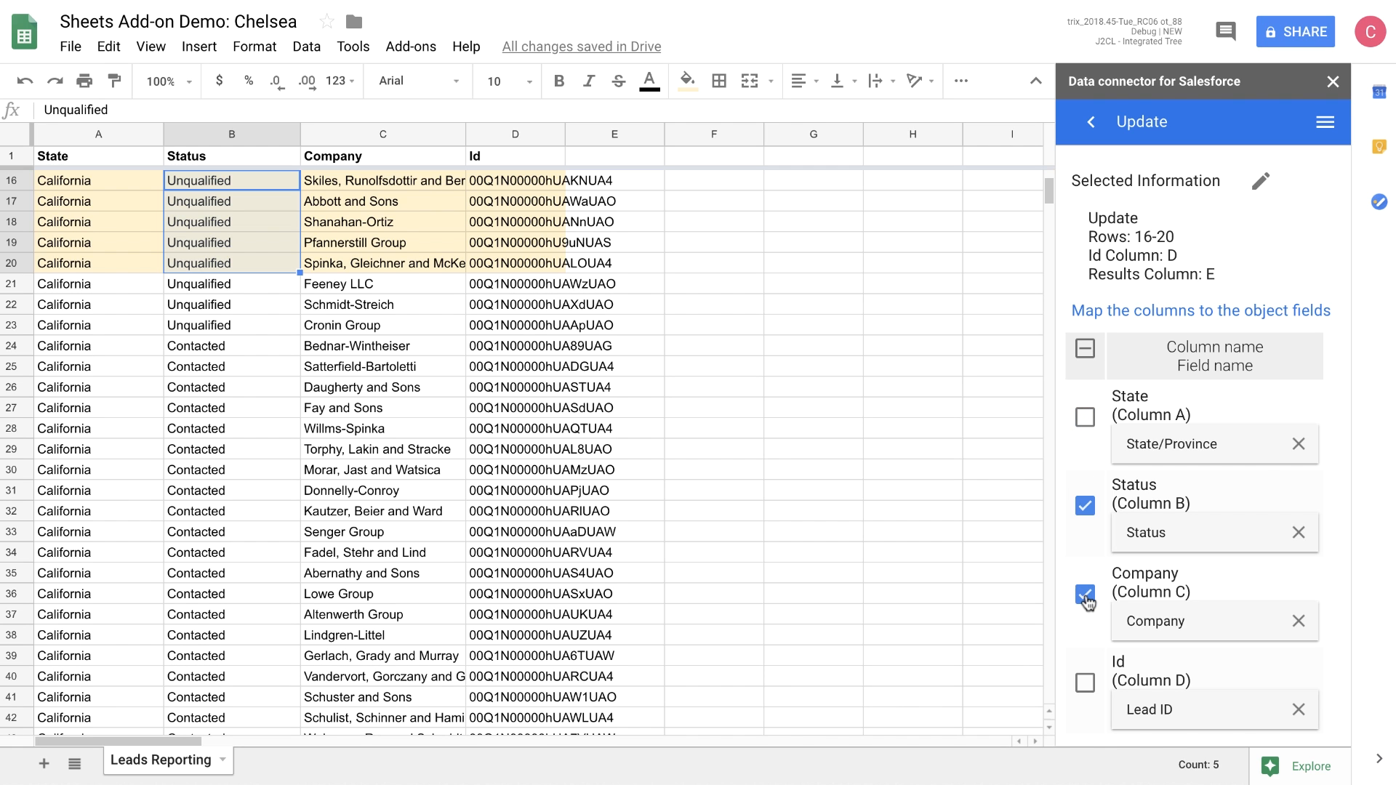
pyautogui.click(1085, 595)
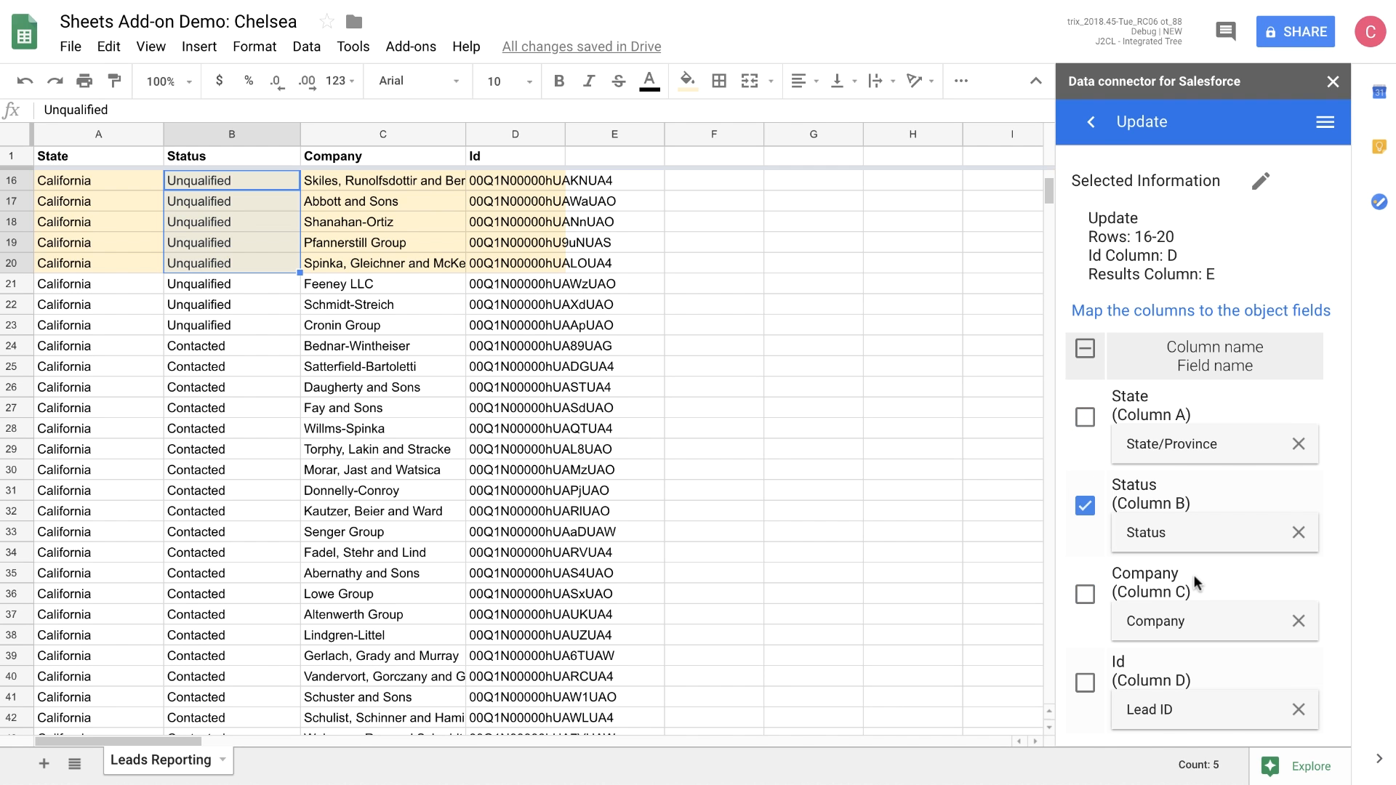
pyautogui.scroll(-3)
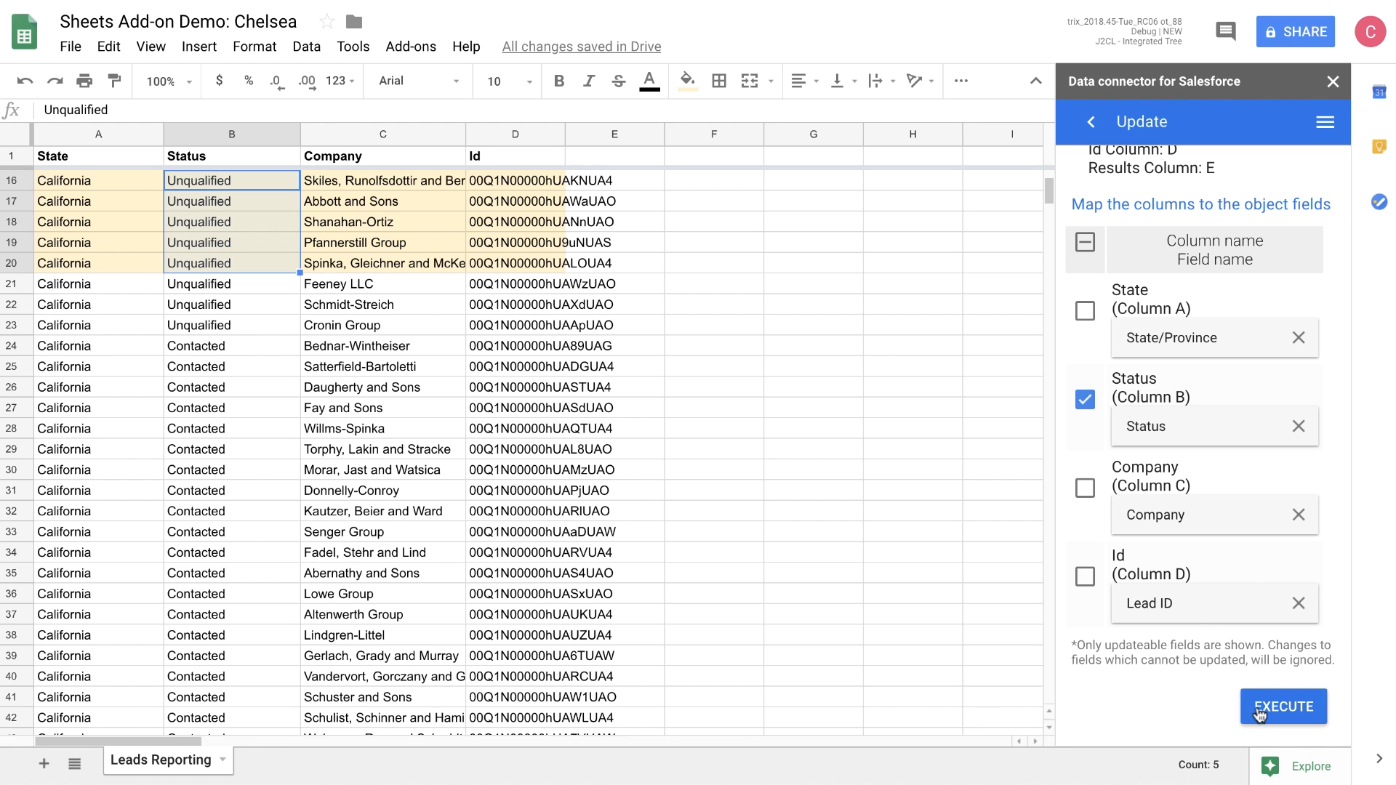
pyautogui.click(1283, 707)
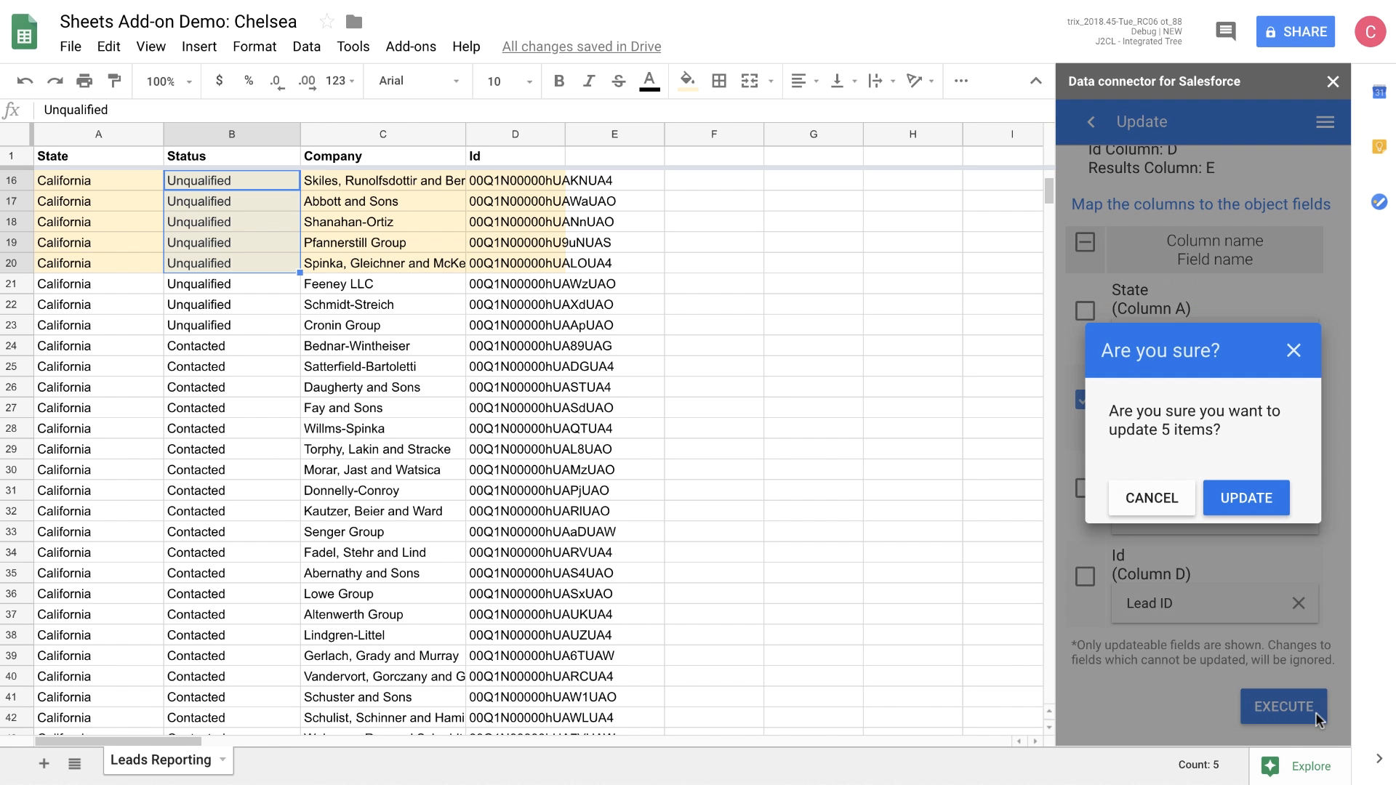
# Step: Confirm the update so rows 16–20 show 'Updated' in column E
pyautogui.click(1245, 497)
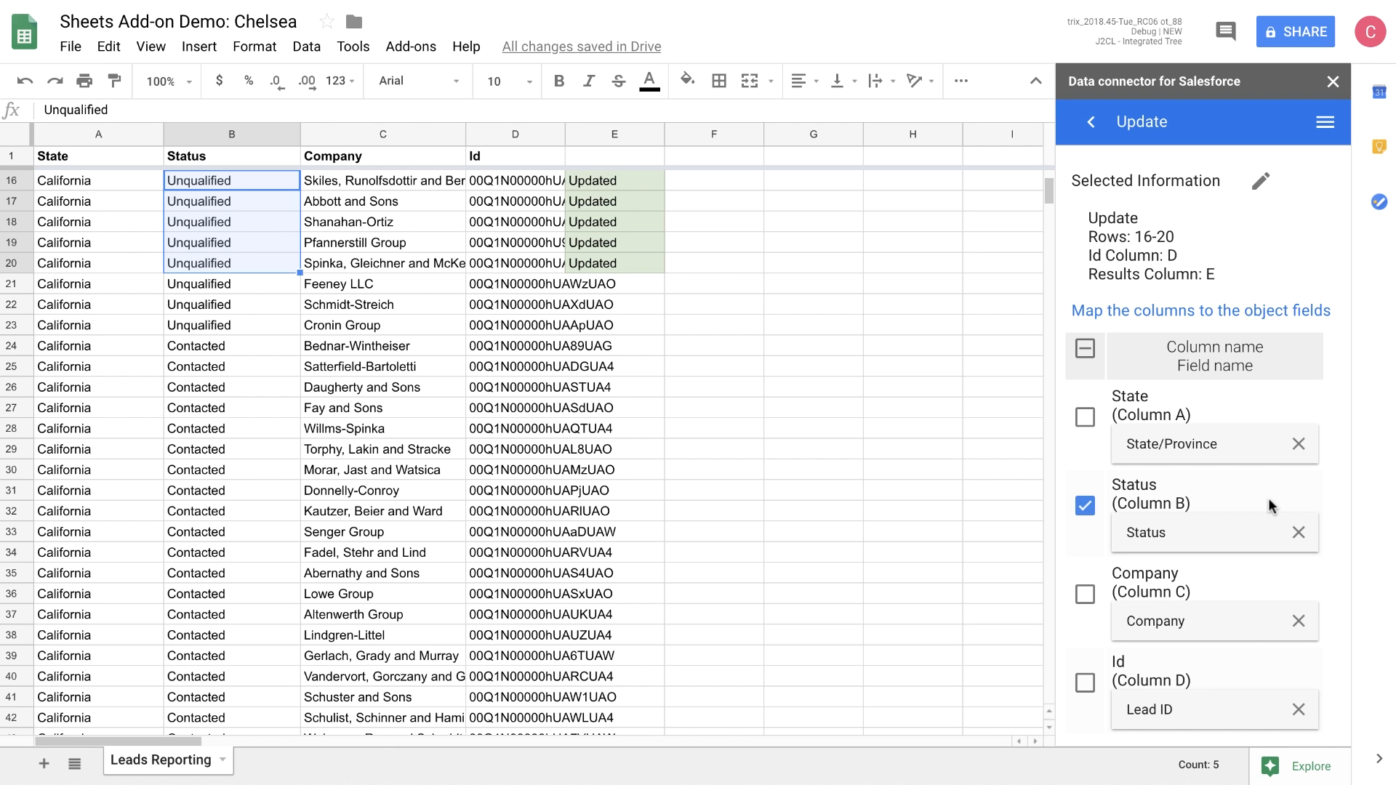
pyautogui.moveTo(1328, 354)
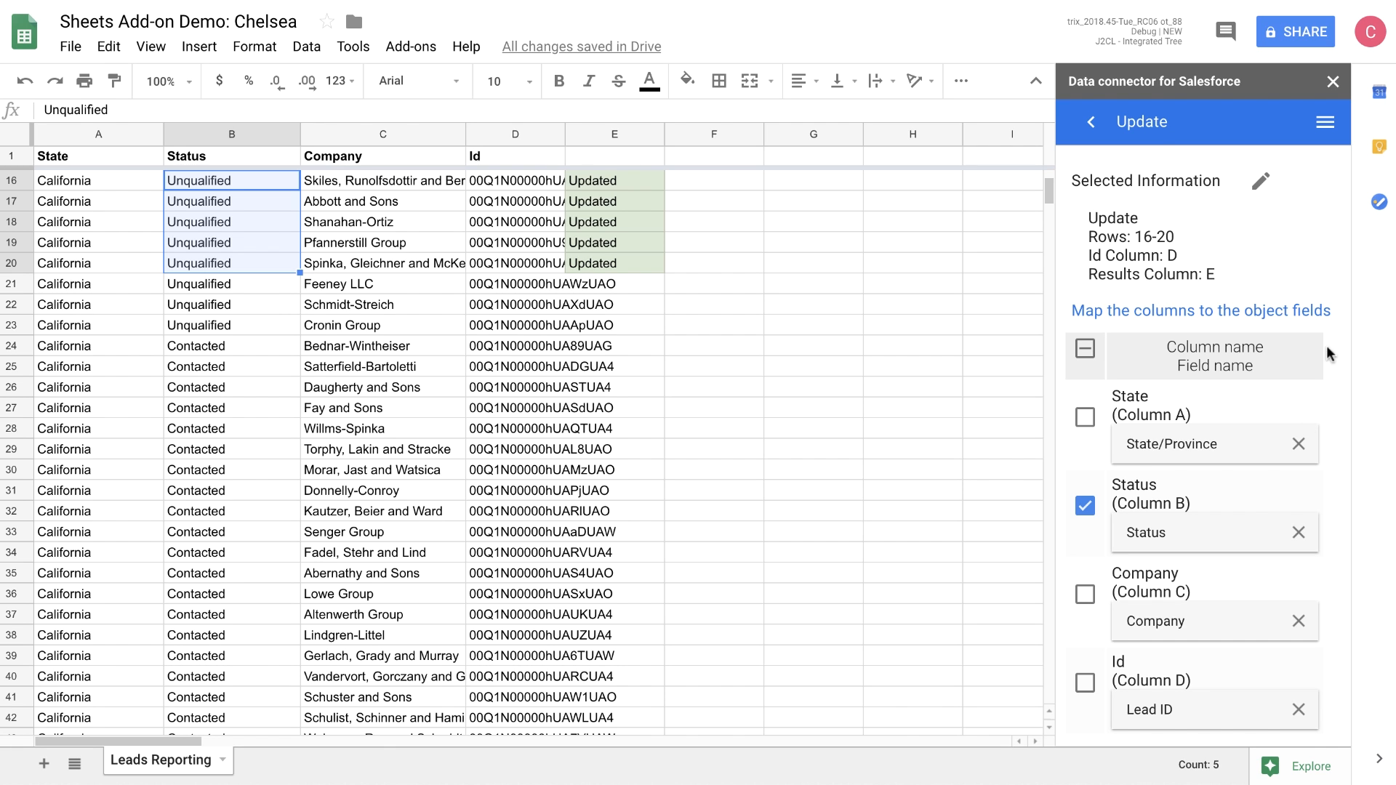